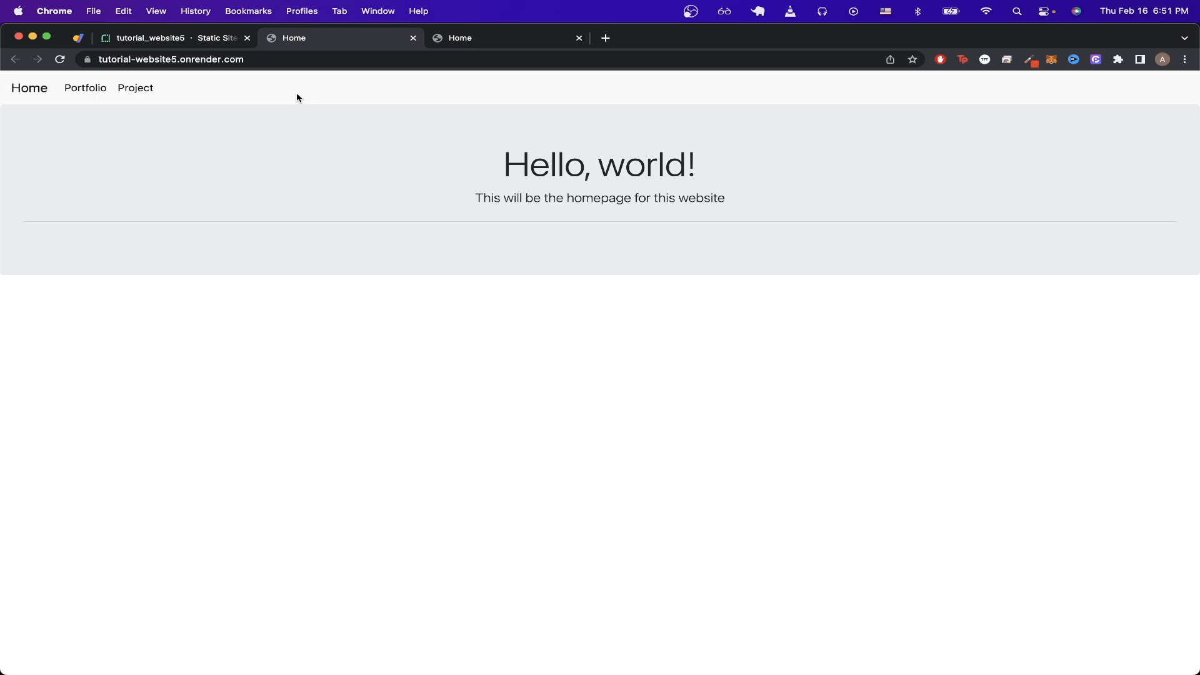
pyautogui.moveTo(260, 95)
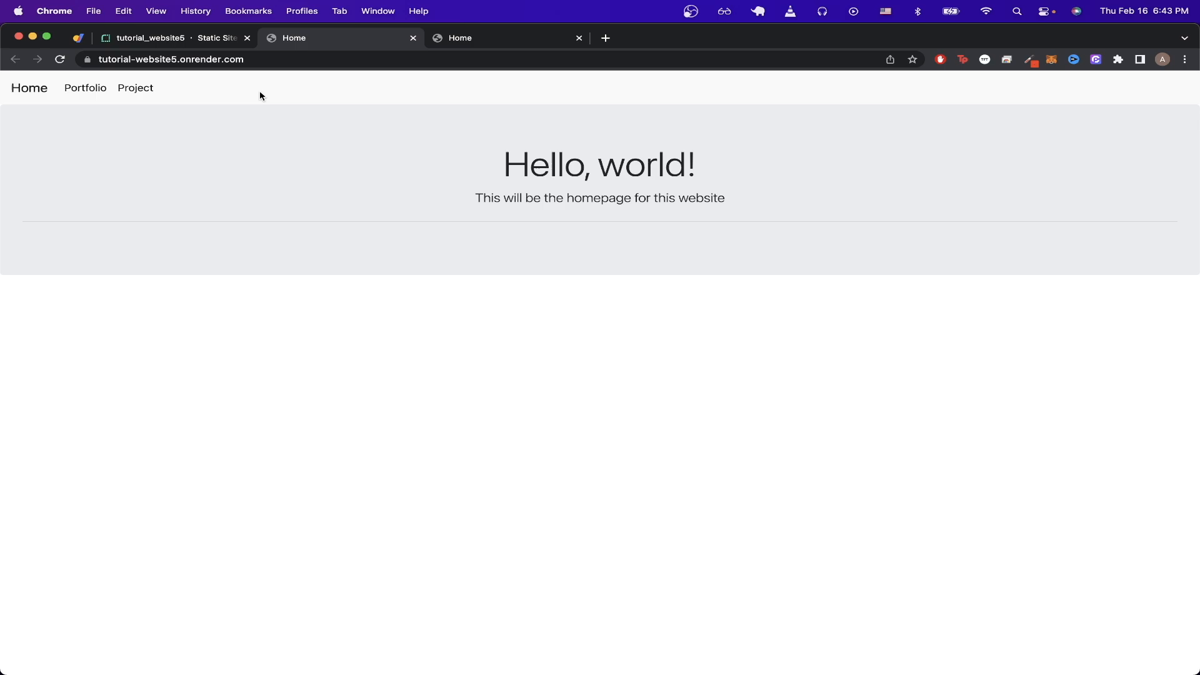
pyautogui.moveTo(265, 86)
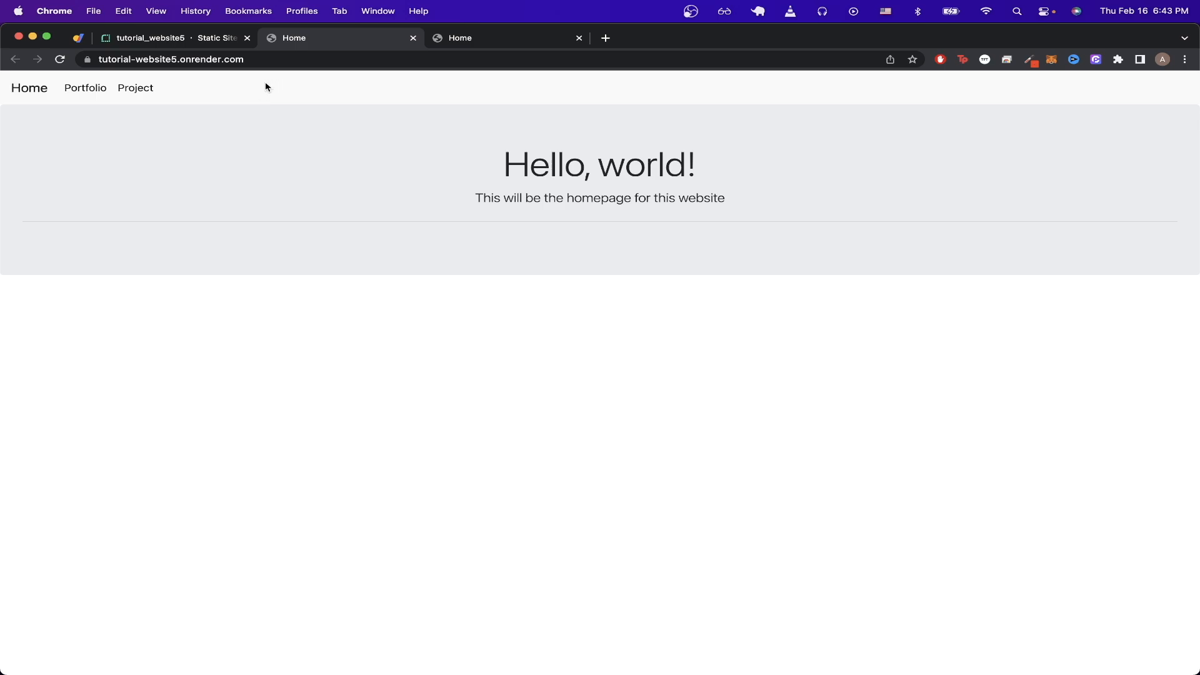
# - View the Hello, world site at the custom domain render.andytruong.dev in the third tab
pyautogui.click(505, 38)
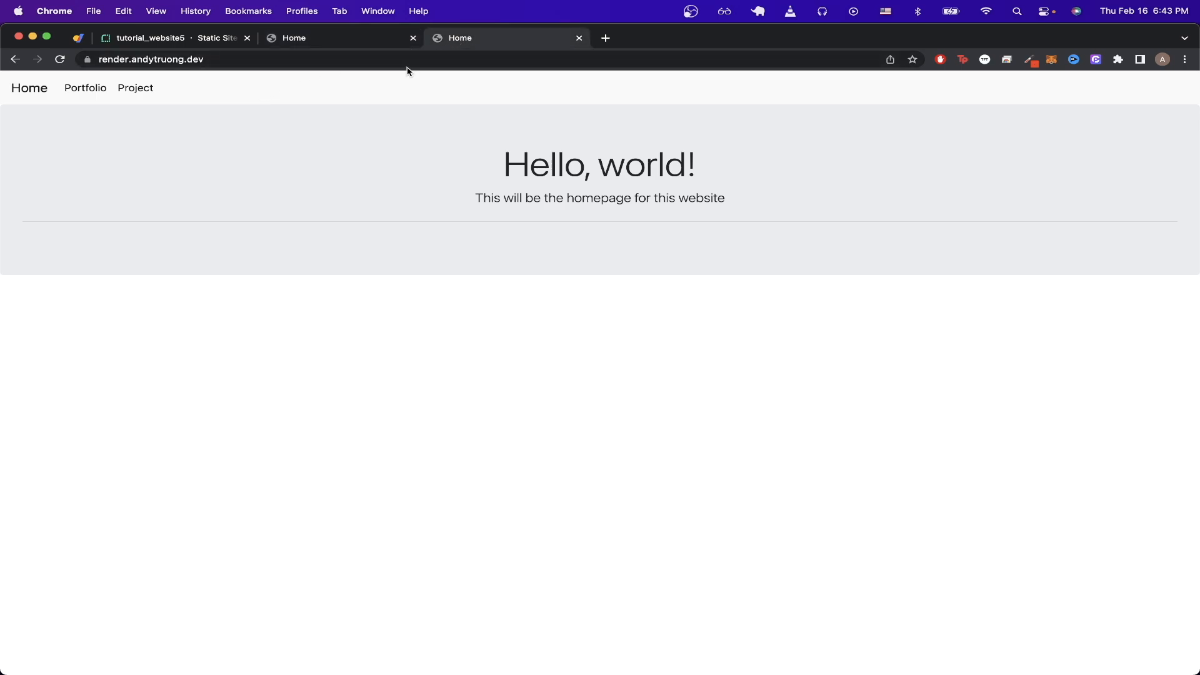
pyautogui.moveTo(264, 60)
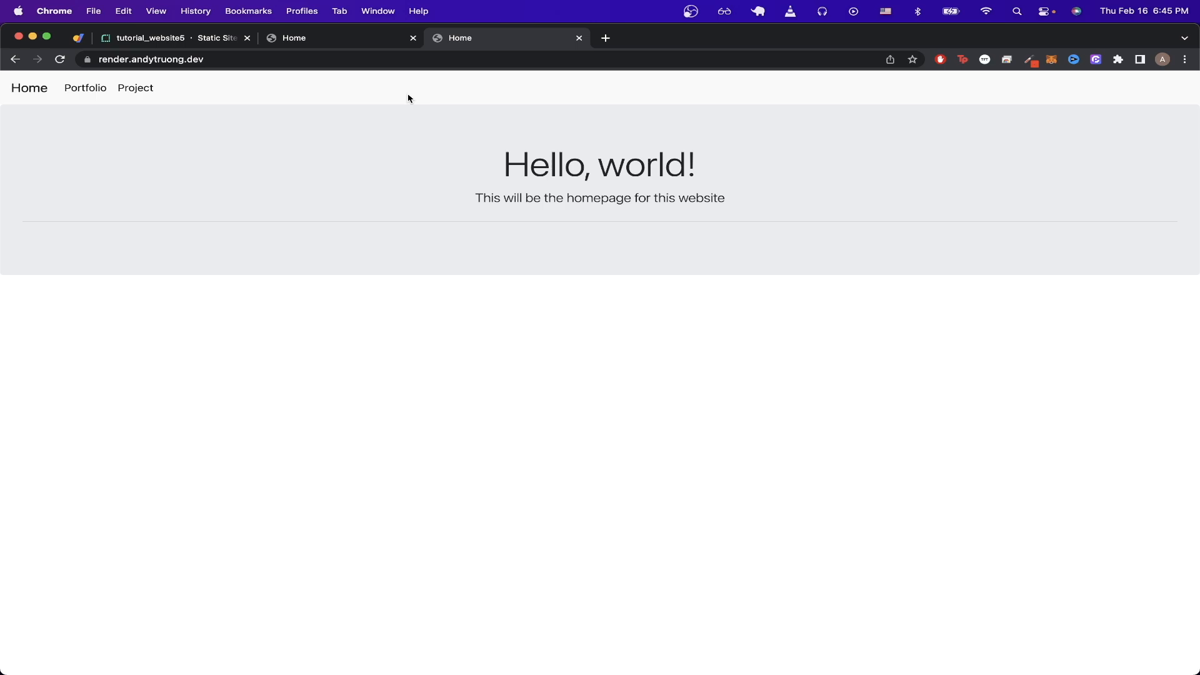
pyautogui.click(176, 38)
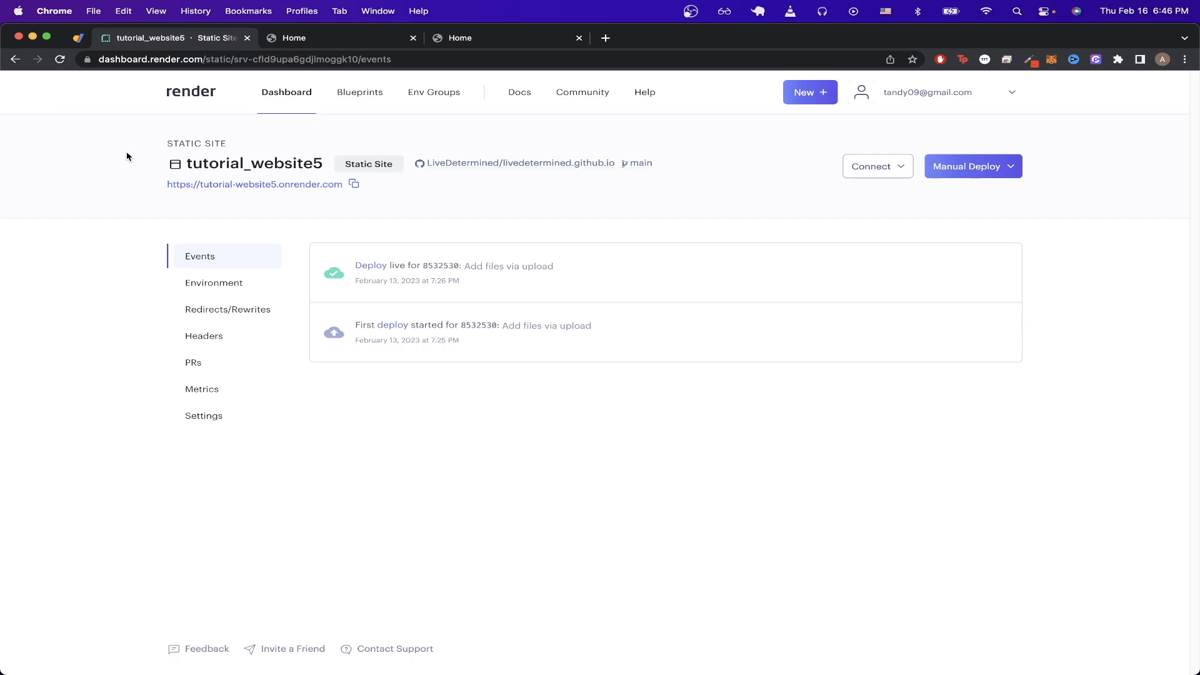
pyautogui.moveTo(113, 164)
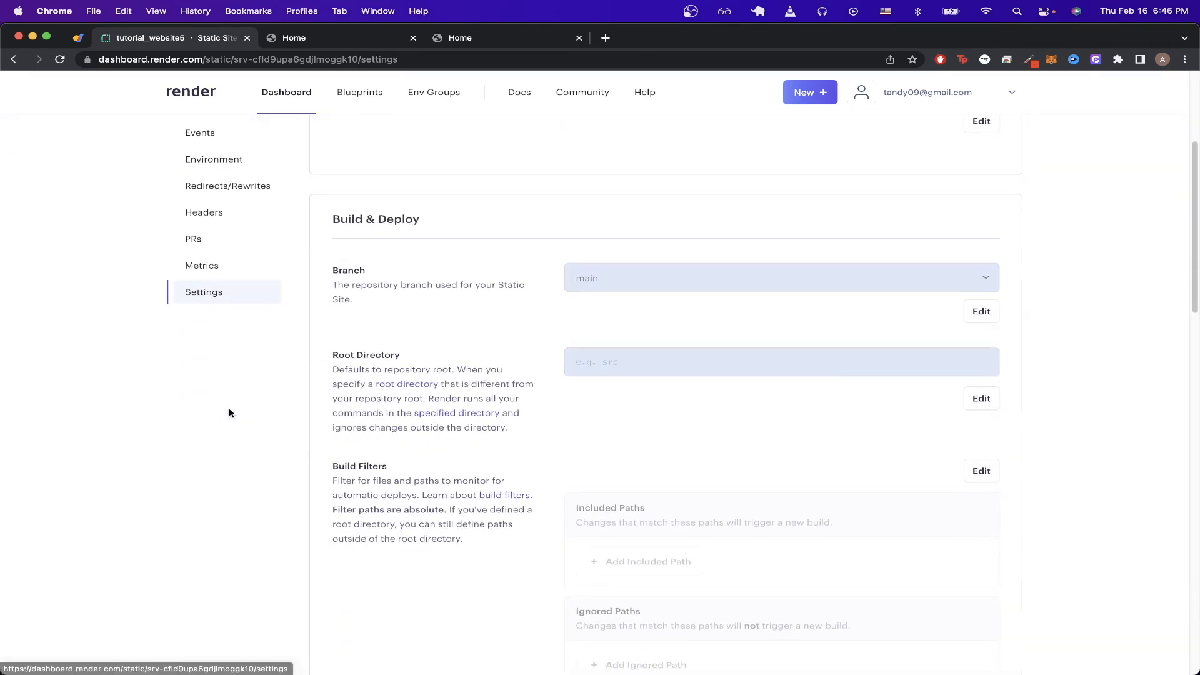
pyautogui.scroll(-3)
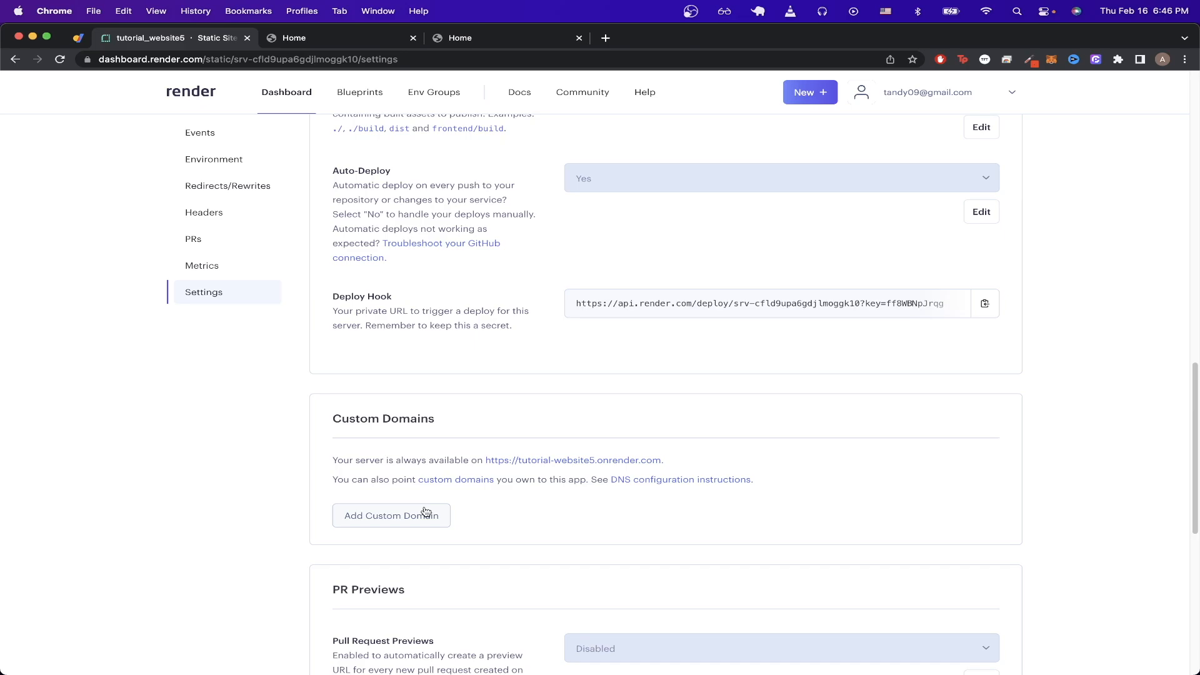
pyautogui.click(390, 515)
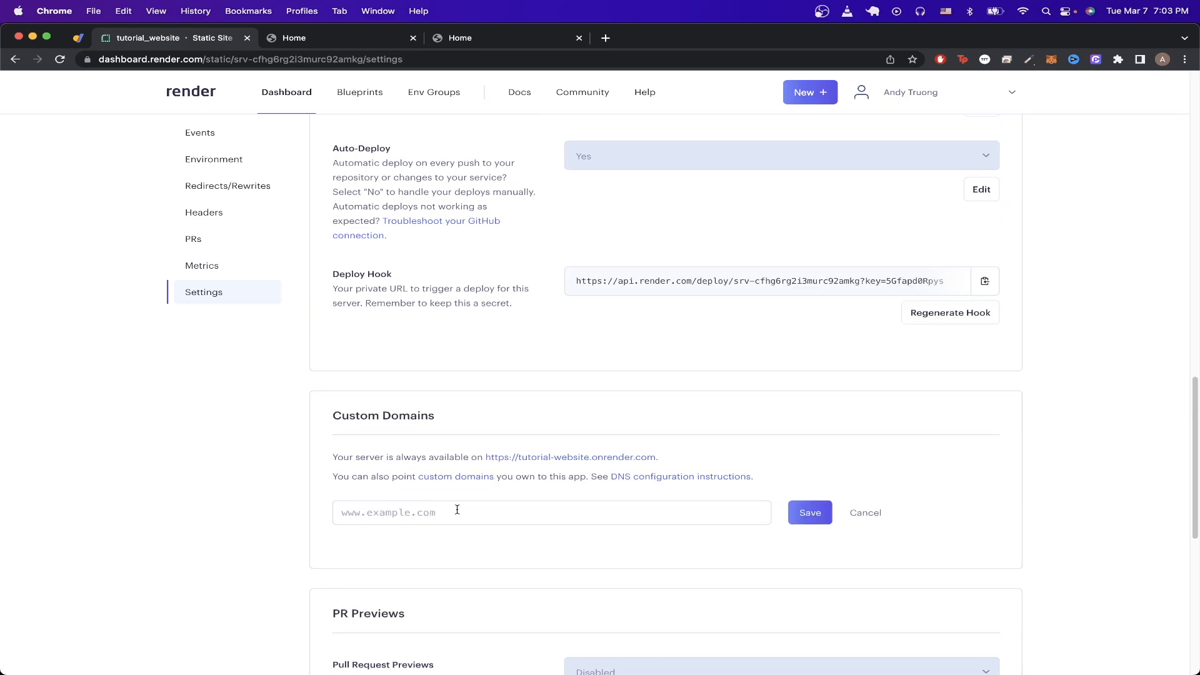
pyautogui.write('www.andytruong.dev')
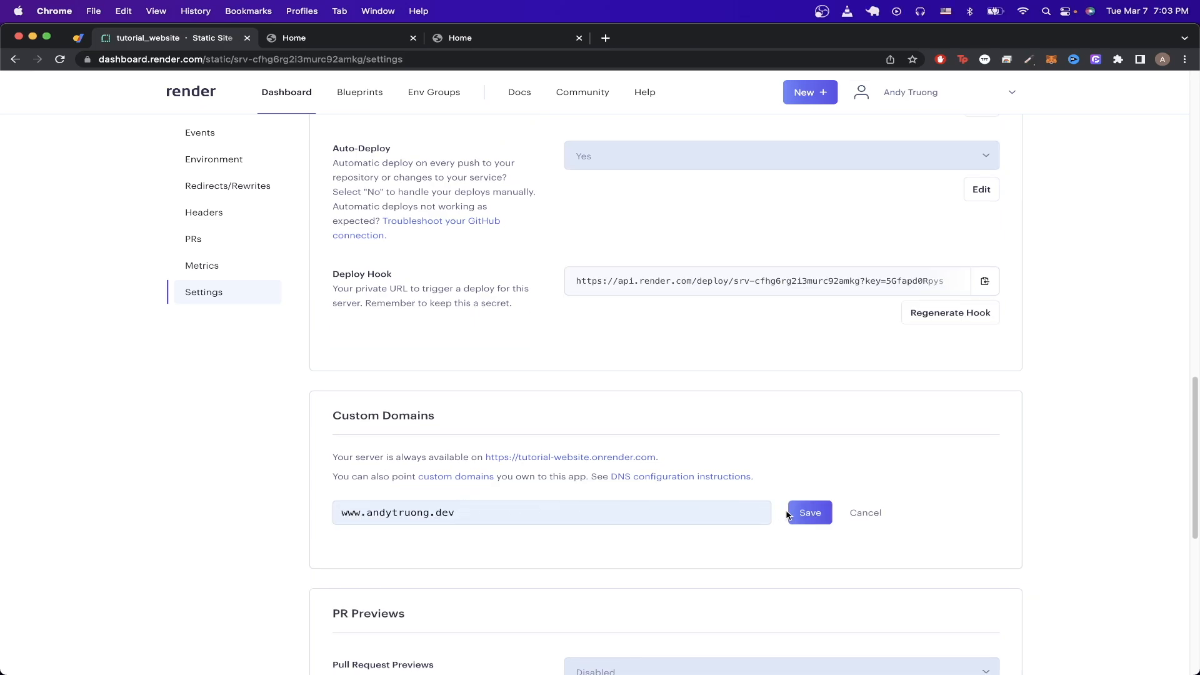
pyautogui.click(808, 512)
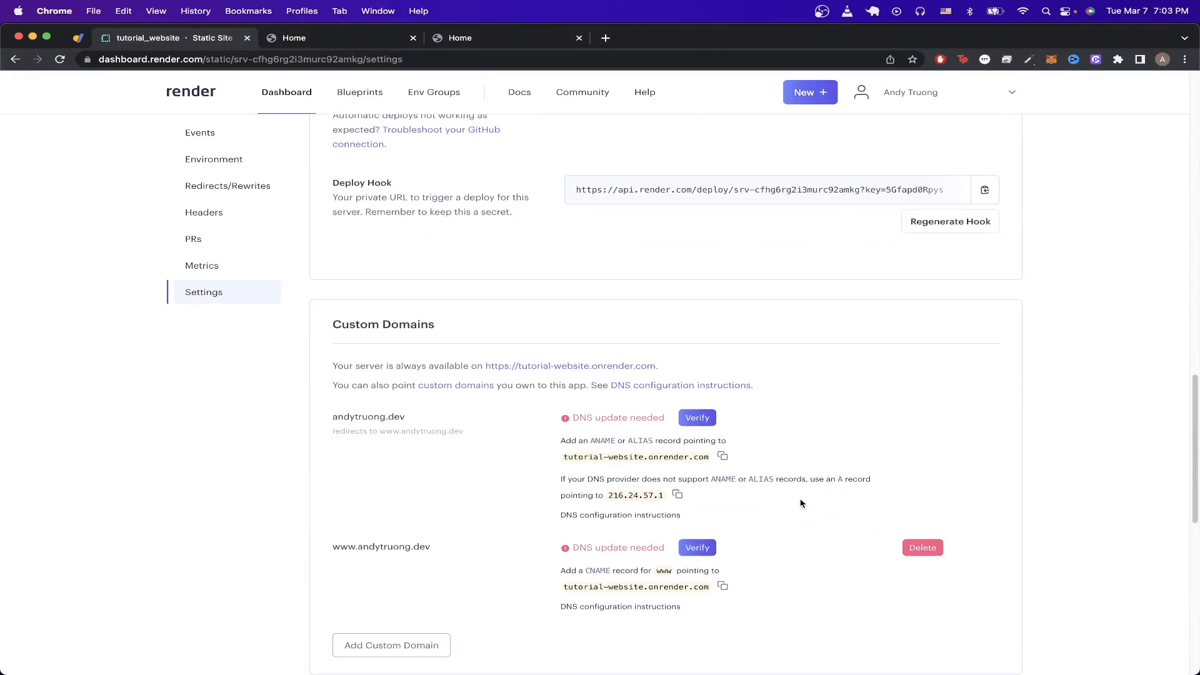
pyautogui.moveTo(760, 488)
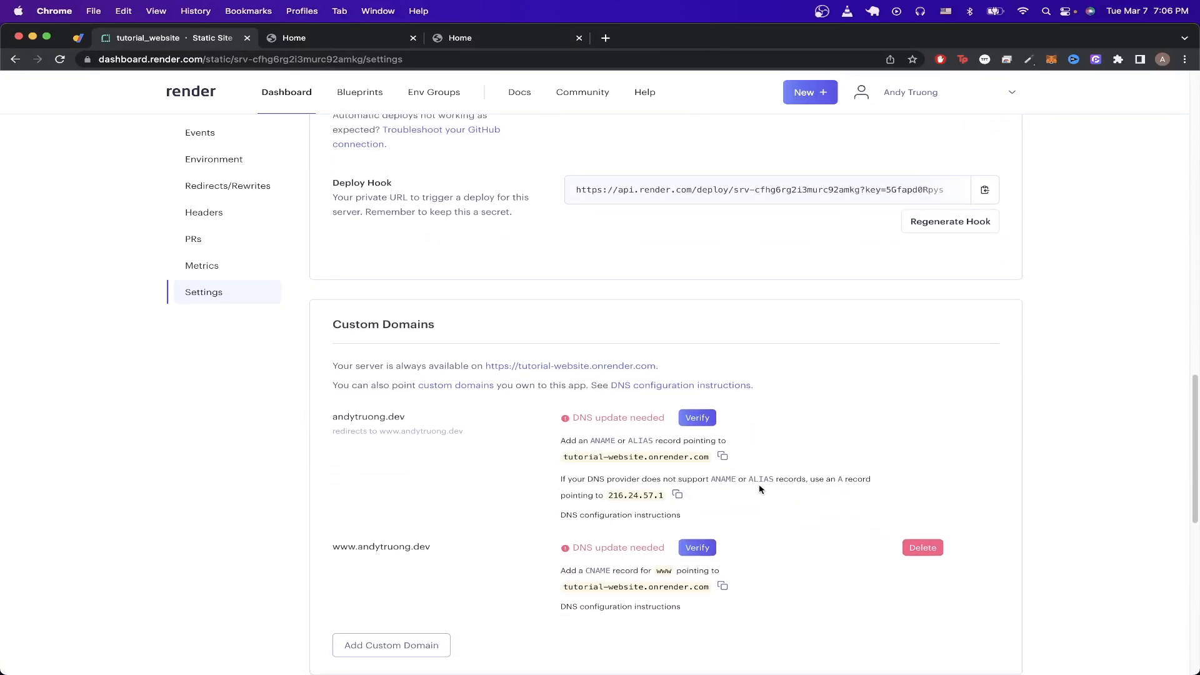
pyautogui.moveTo(676, 493)
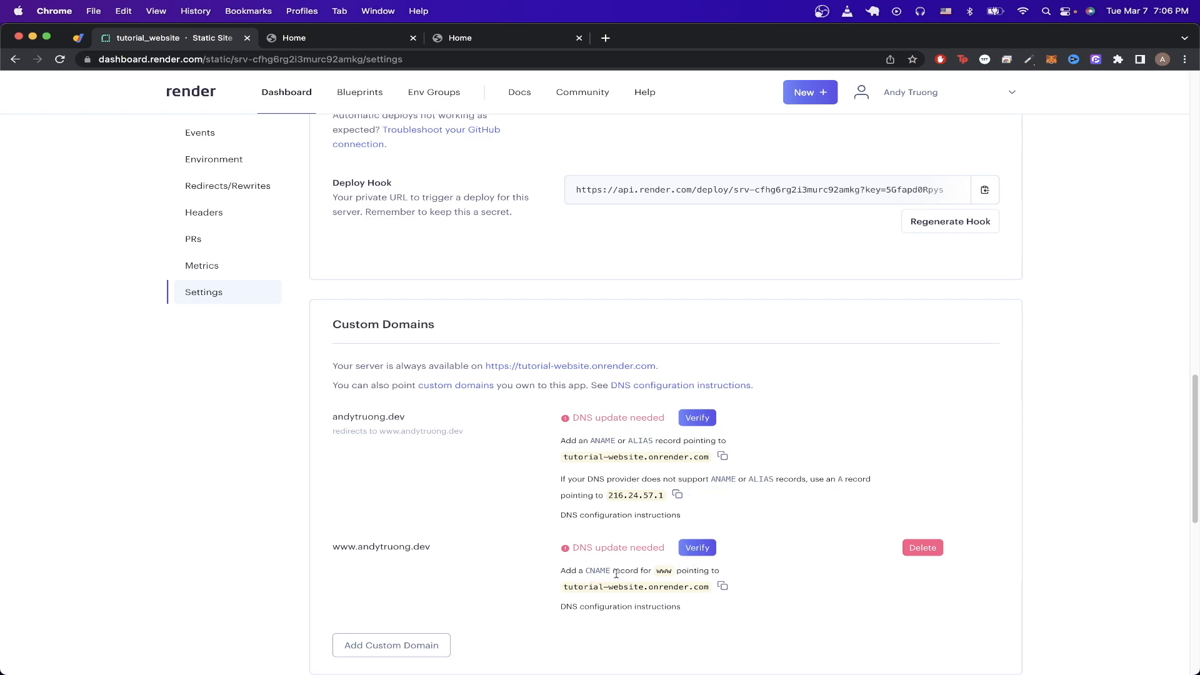
pyautogui.moveTo(683, 452)
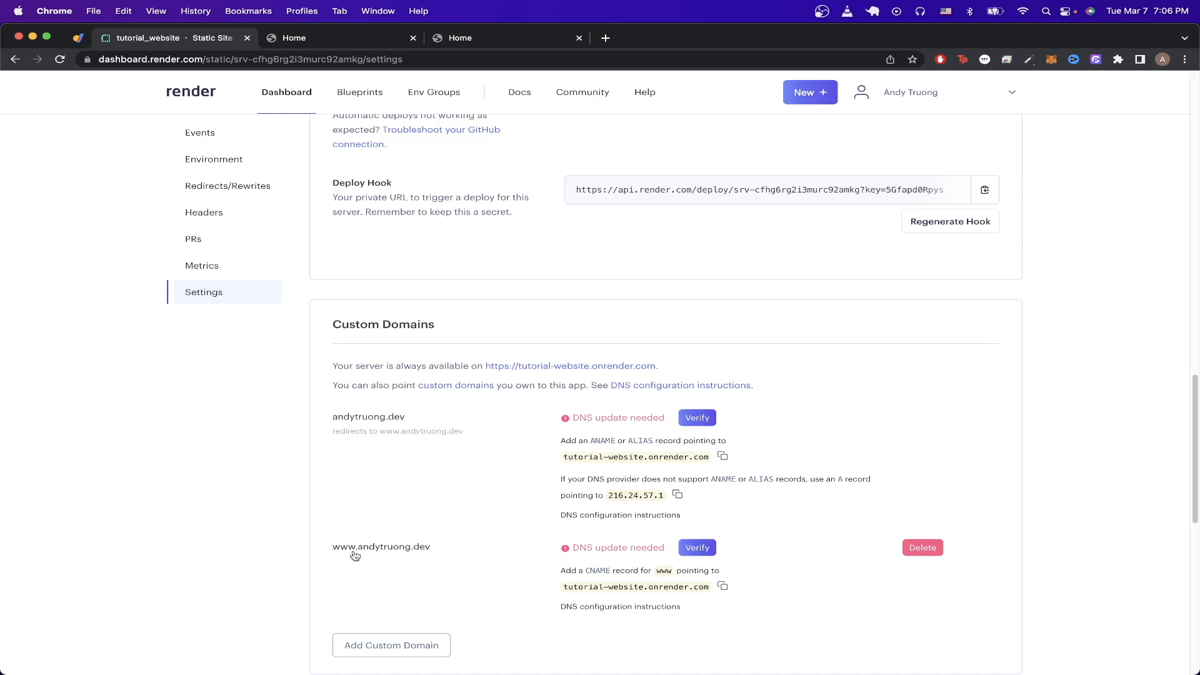
pyautogui.moveTo(354, 556)
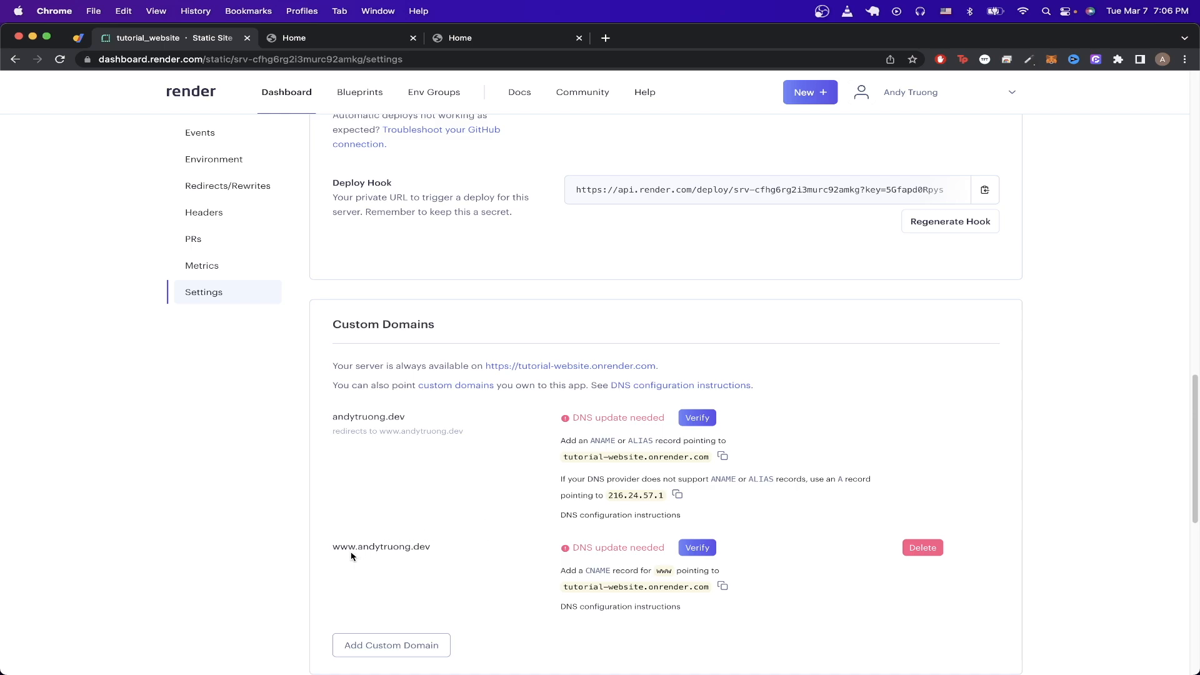
pyautogui.moveTo(453, 556)
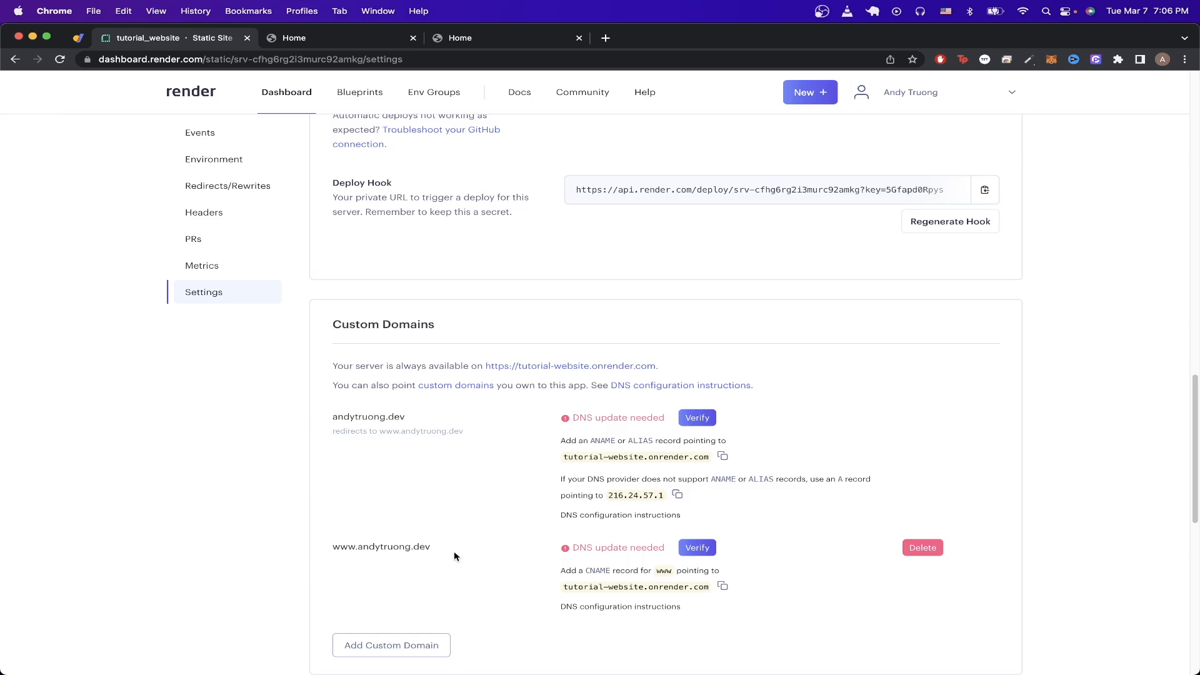
pyautogui.moveTo(686, 594)
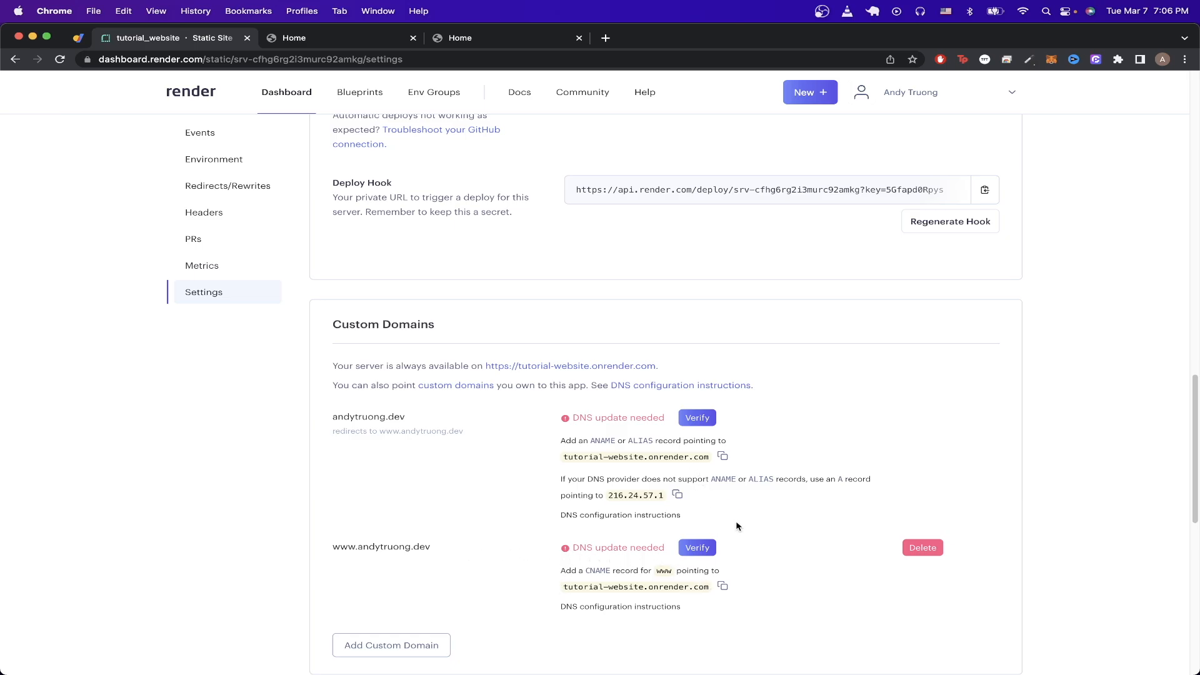
pyautogui.moveTo(546, 552)
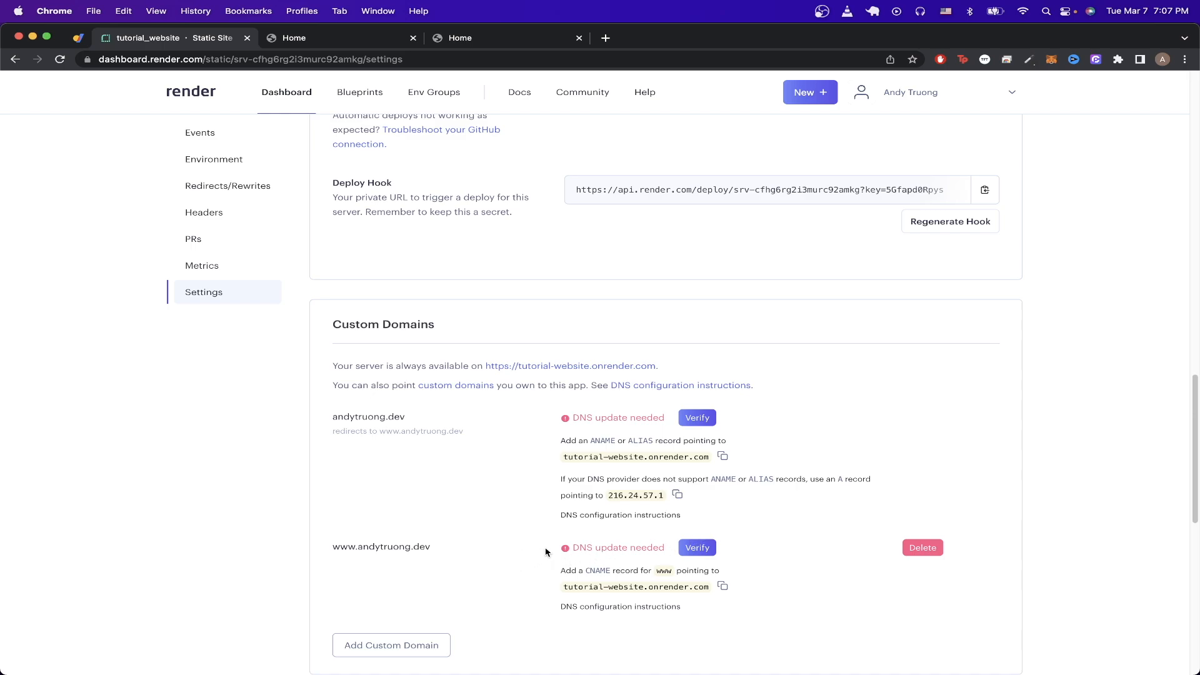
pyautogui.moveTo(366, 557)
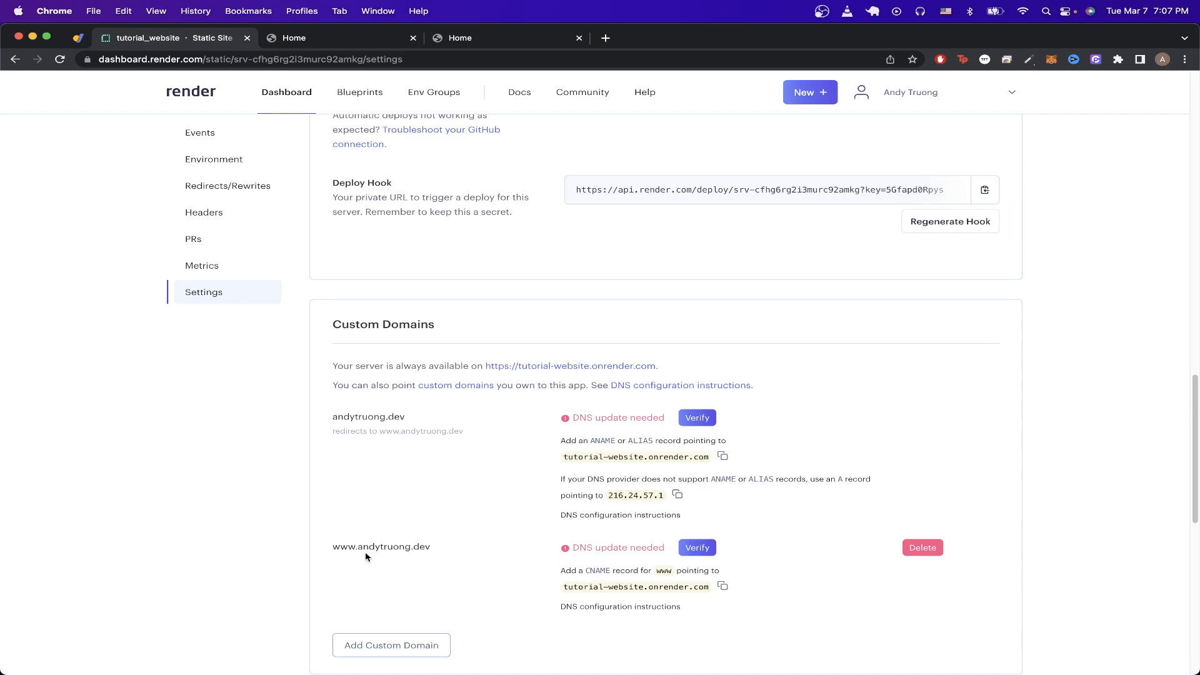
pyautogui.moveTo(691, 601)
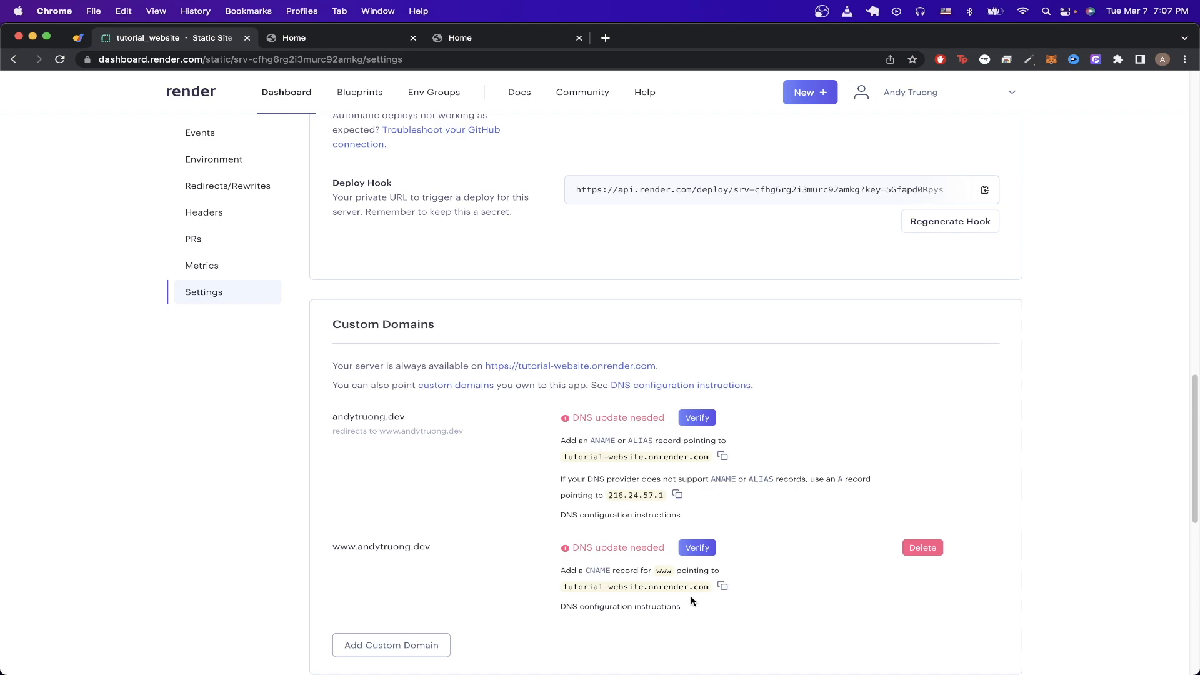
pyautogui.moveTo(727, 597)
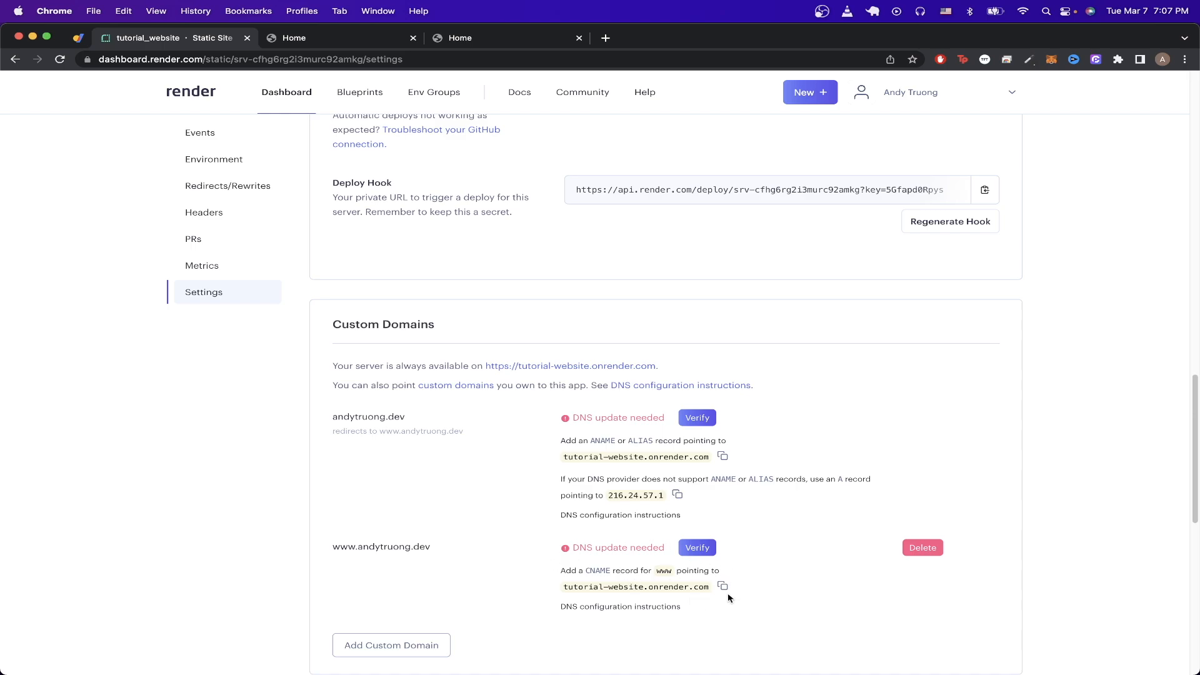
pyautogui.moveTo(835, 648)
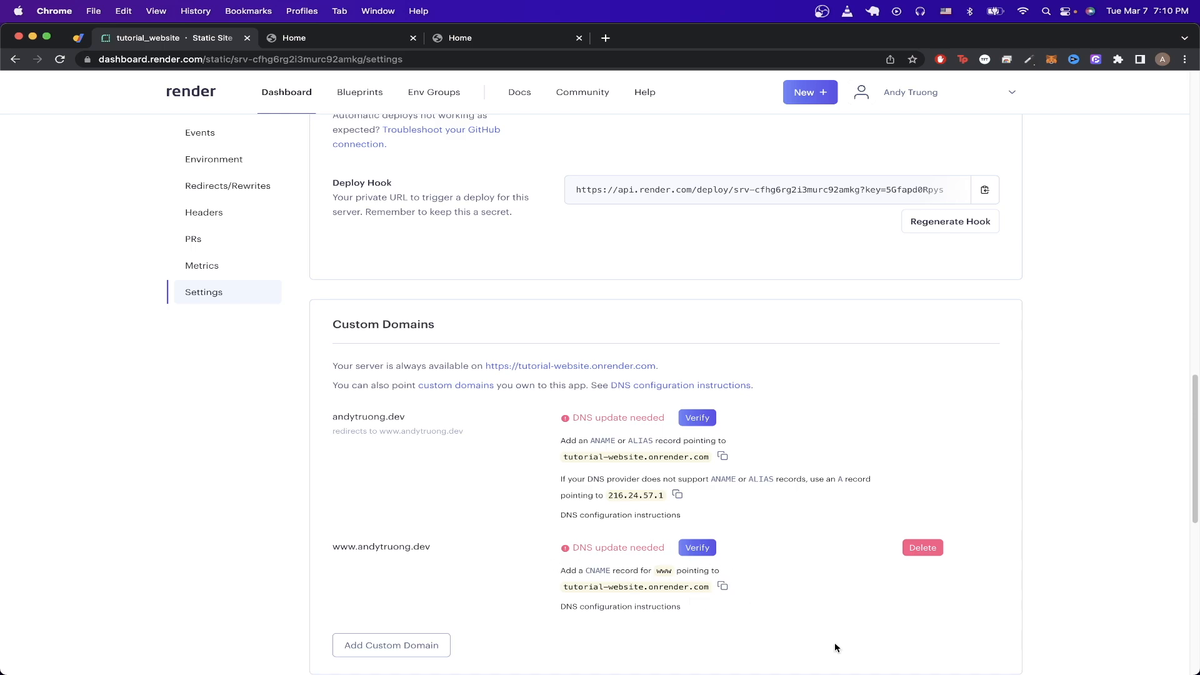
pyautogui.moveTo(144, 185)
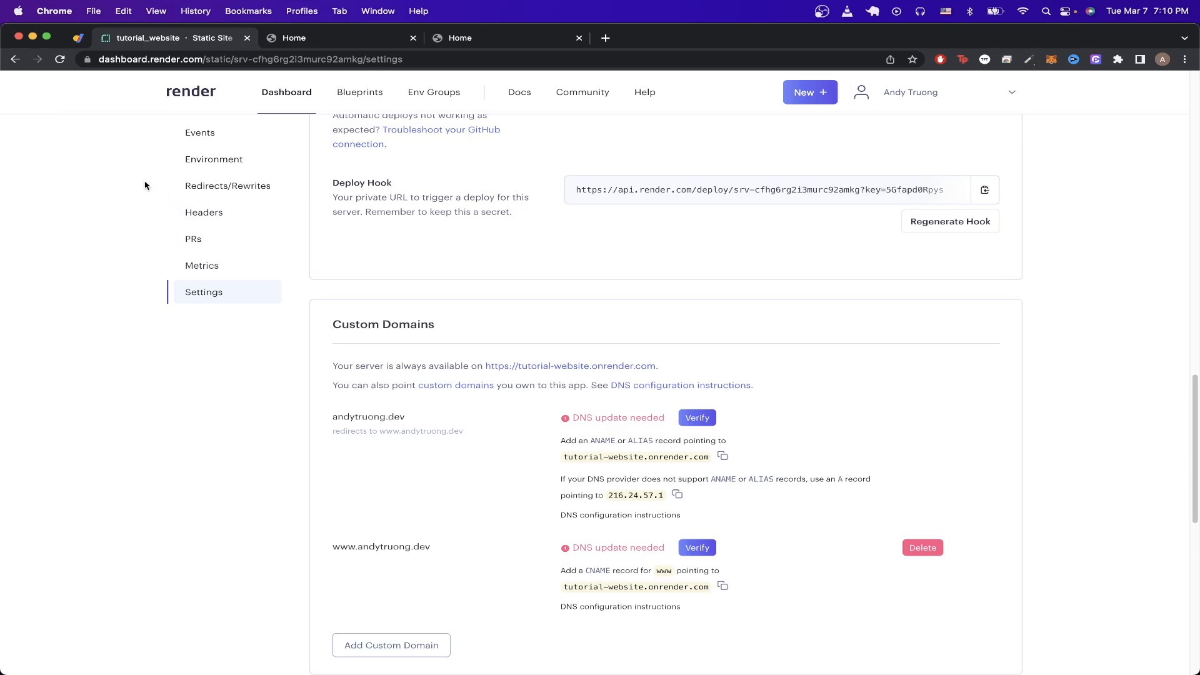
pyautogui.moveTo(81, 103)
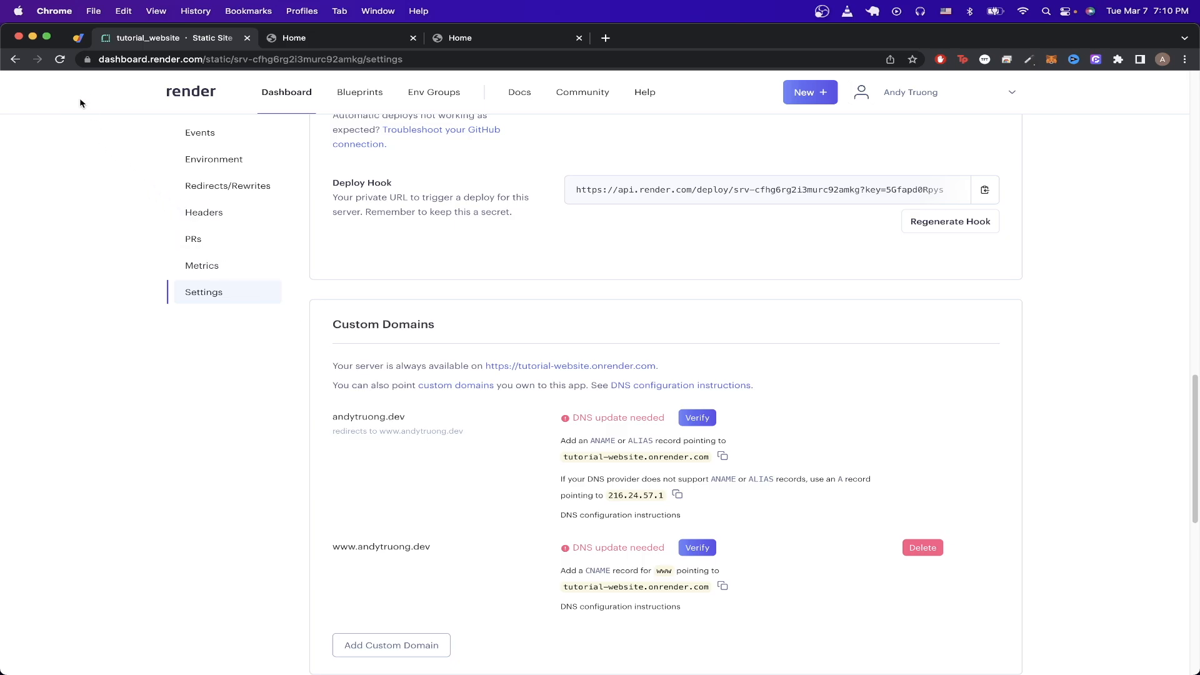
pyautogui.moveTo(116, 92)
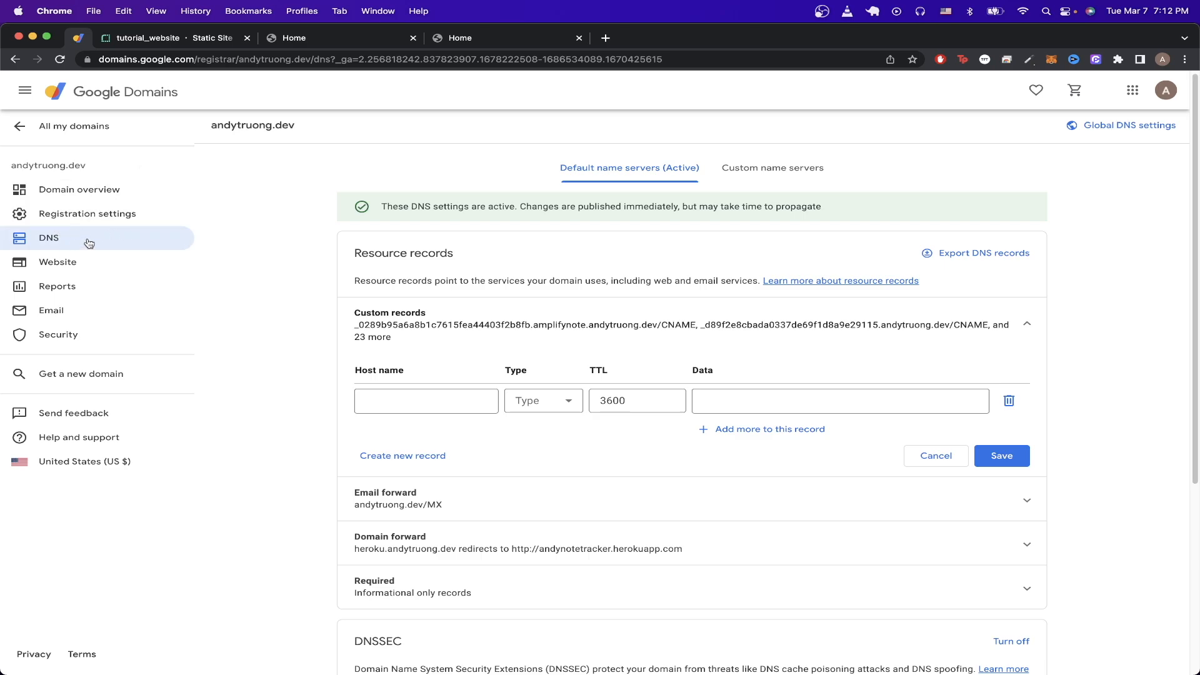
pyautogui.moveTo(283, 223)
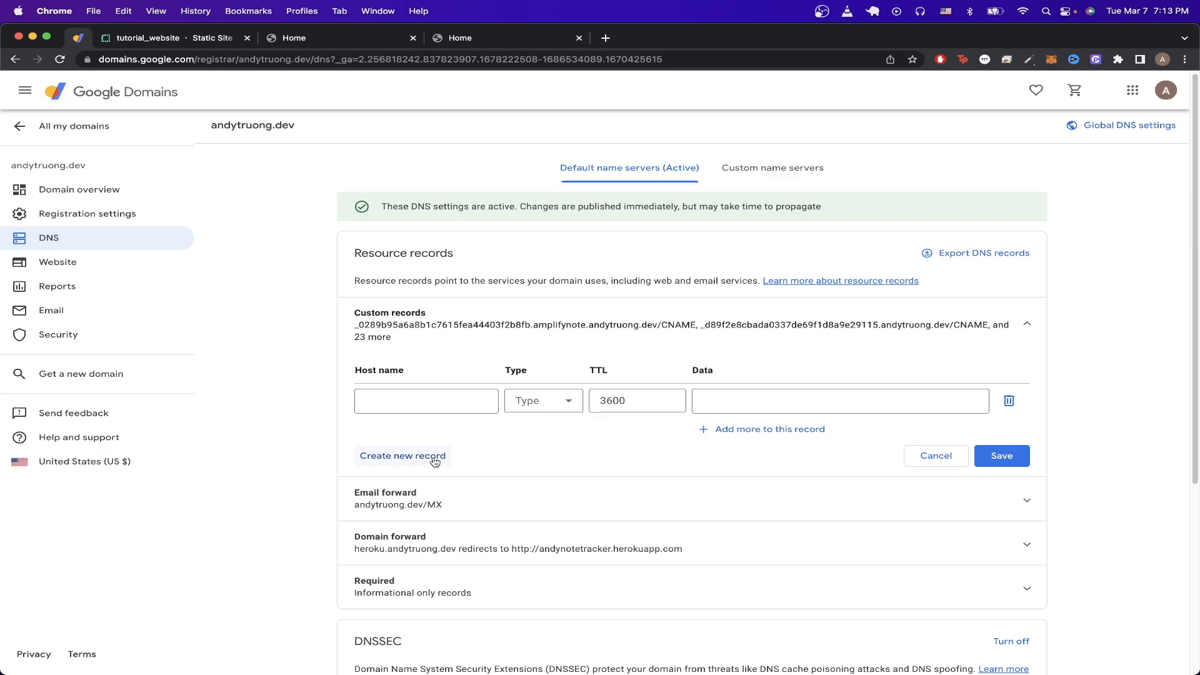
pyautogui.moveTo(470, 444)
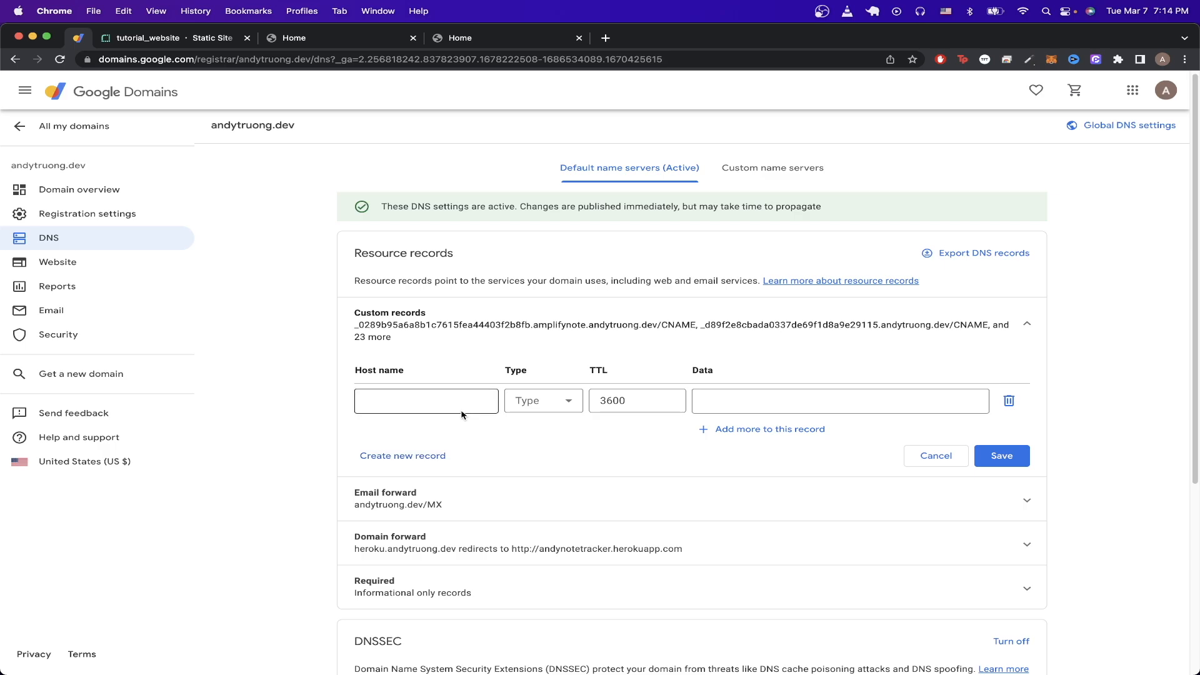
# - Fill a CNAME record with host www and data tutorial-website.onrender.com
pyautogui.click(426, 400)
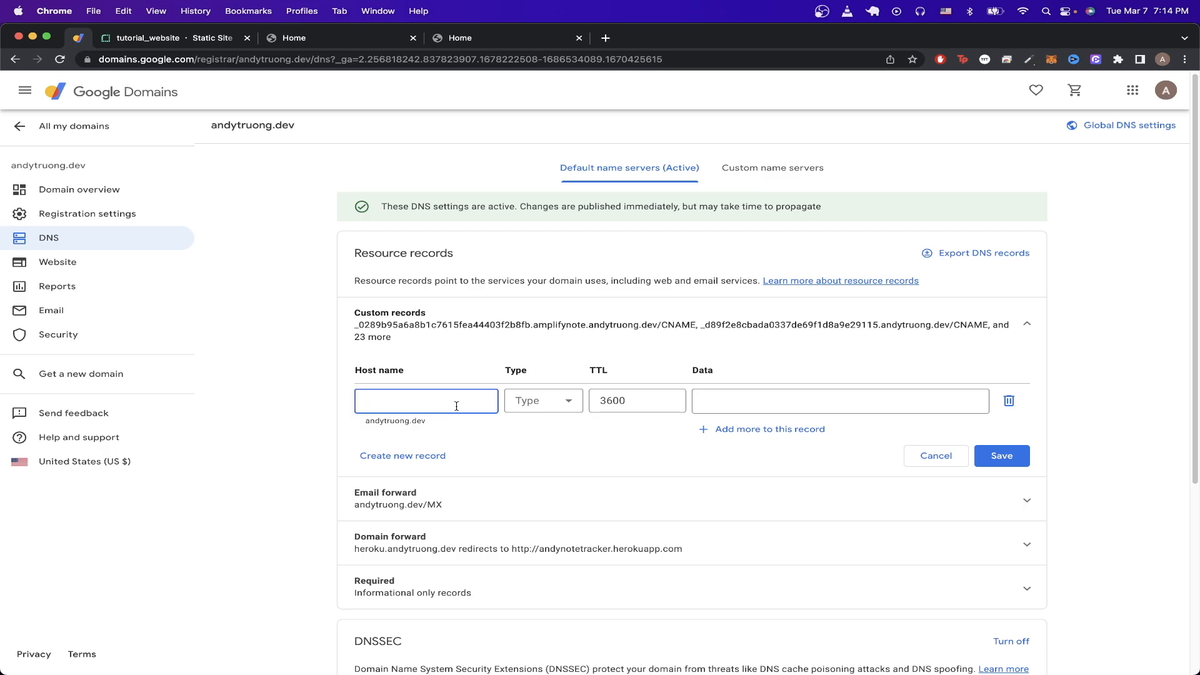
pyautogui.write('www')
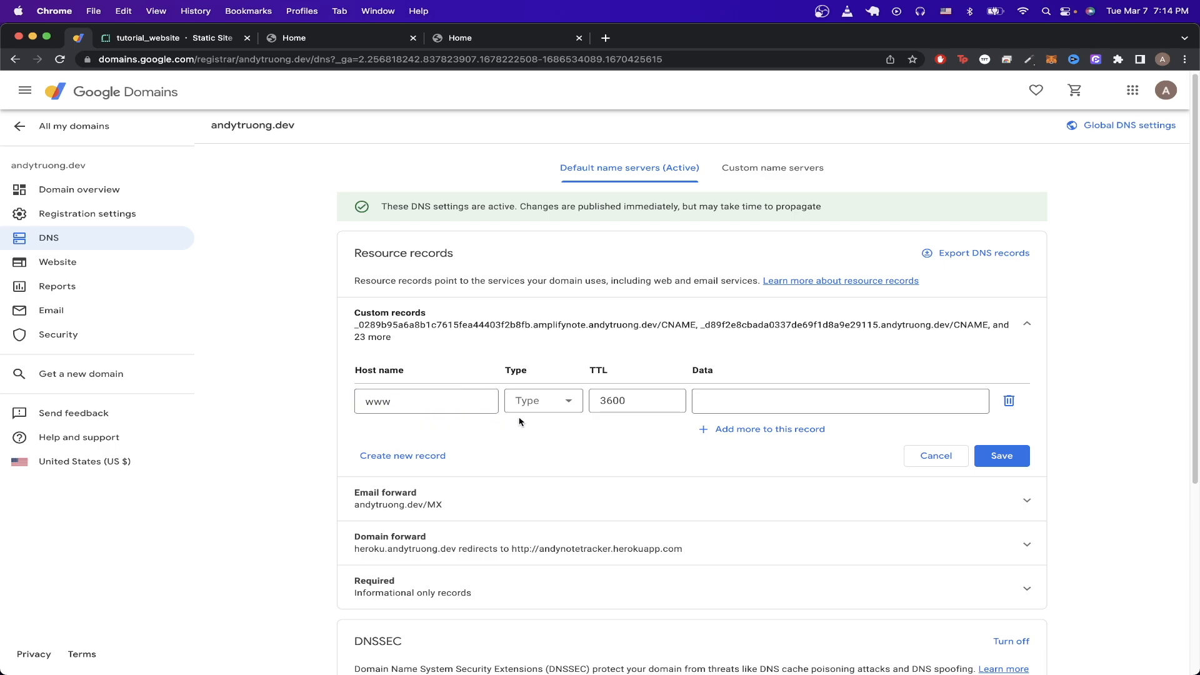
pyautogui.click(543, 399)
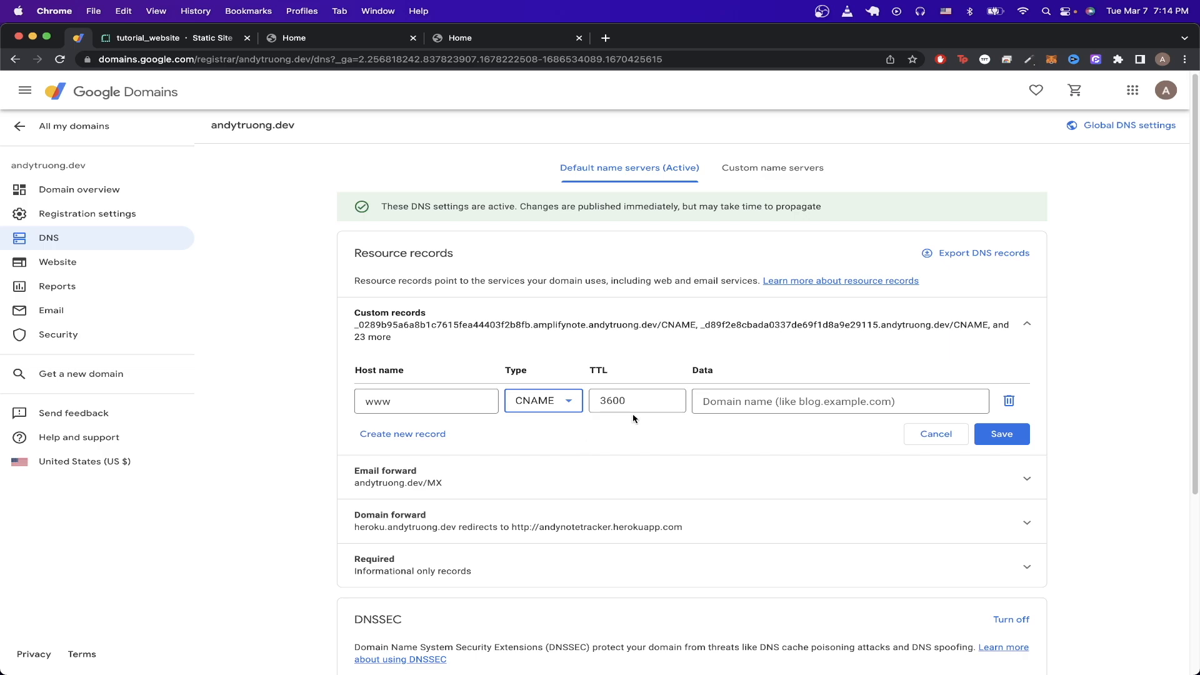
pyautogui.click(839, 402)
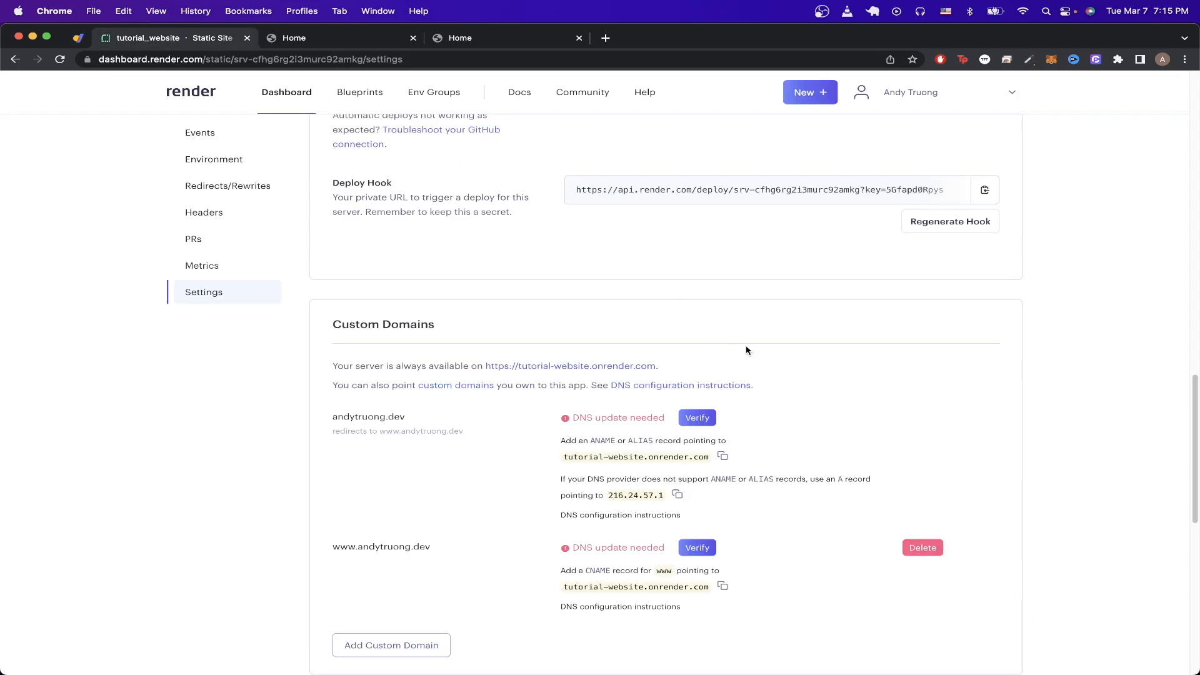
pyautogui.moveTo(653, 451)
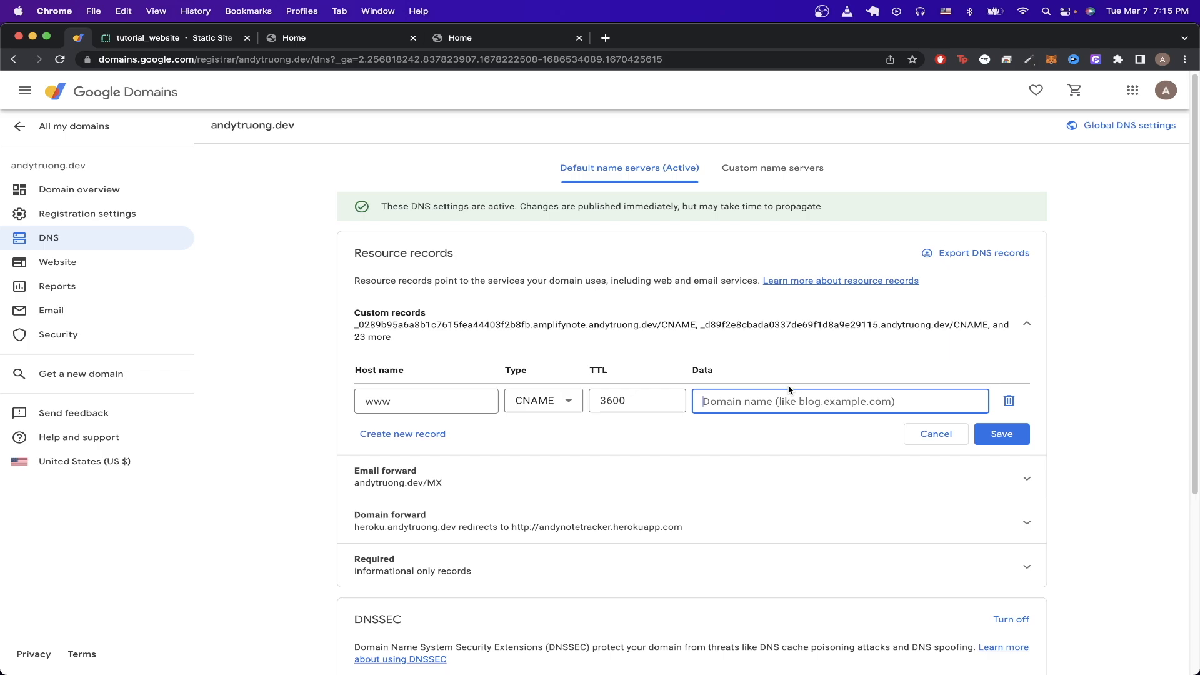
pyautogui.write('tutorial-website.onrender.com')
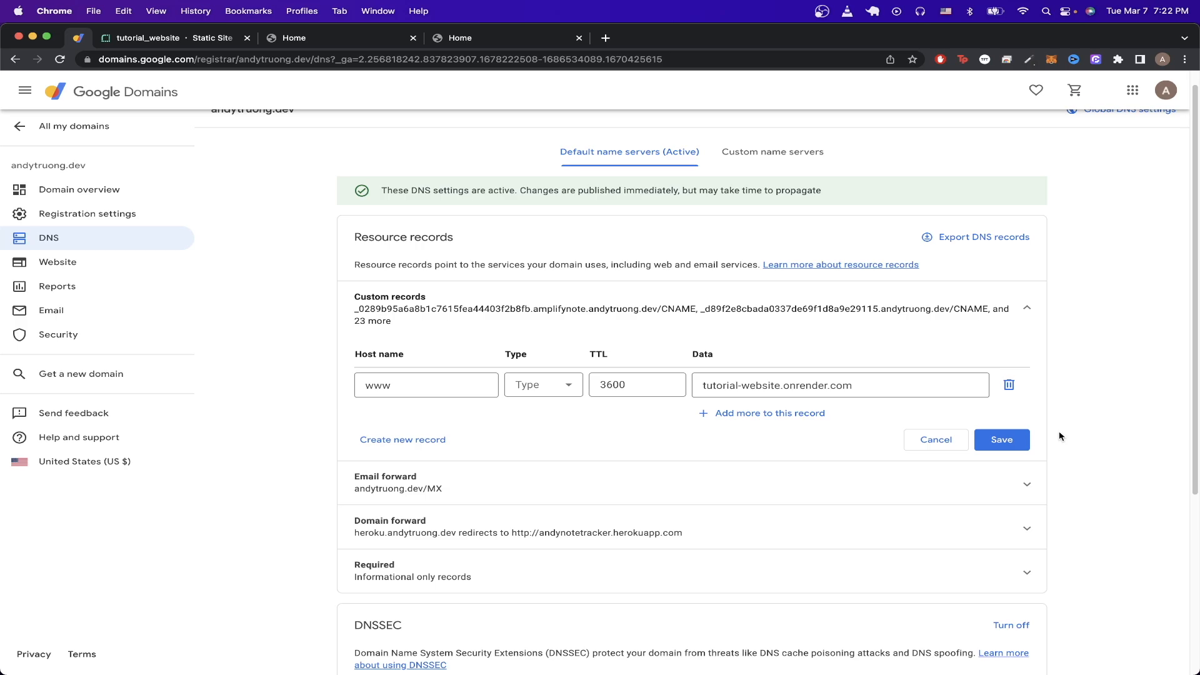
pyautogui.moveTo(1060, 413)
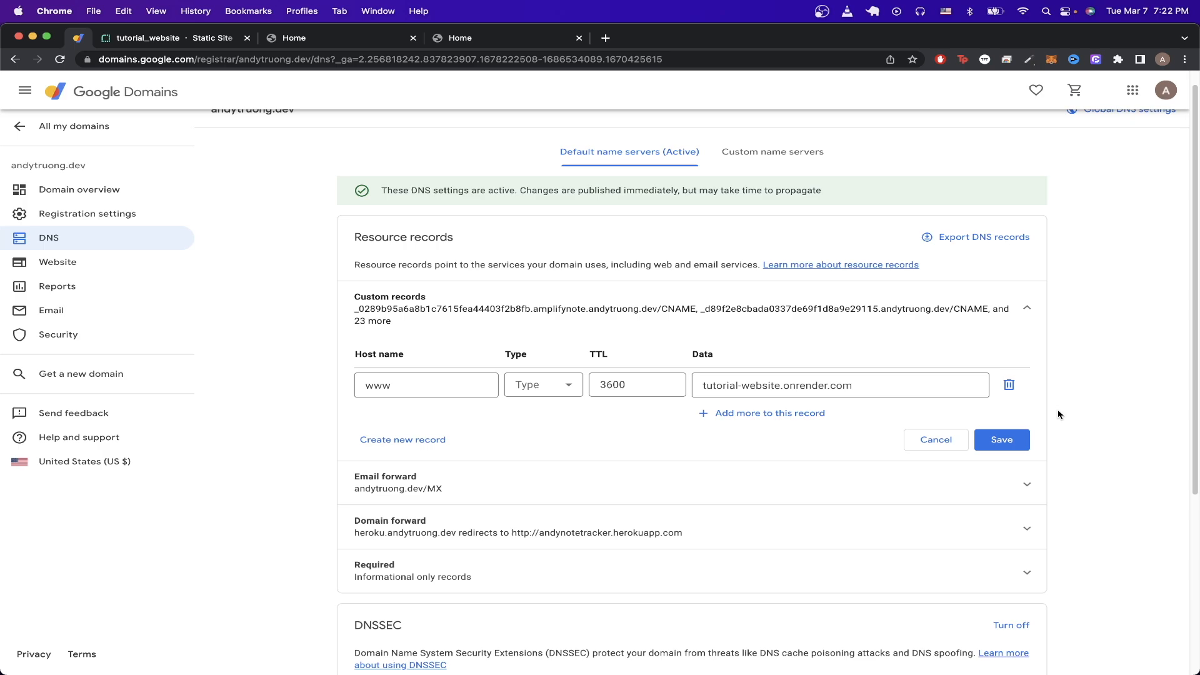
pyautogui.moveTo(1064, 444)
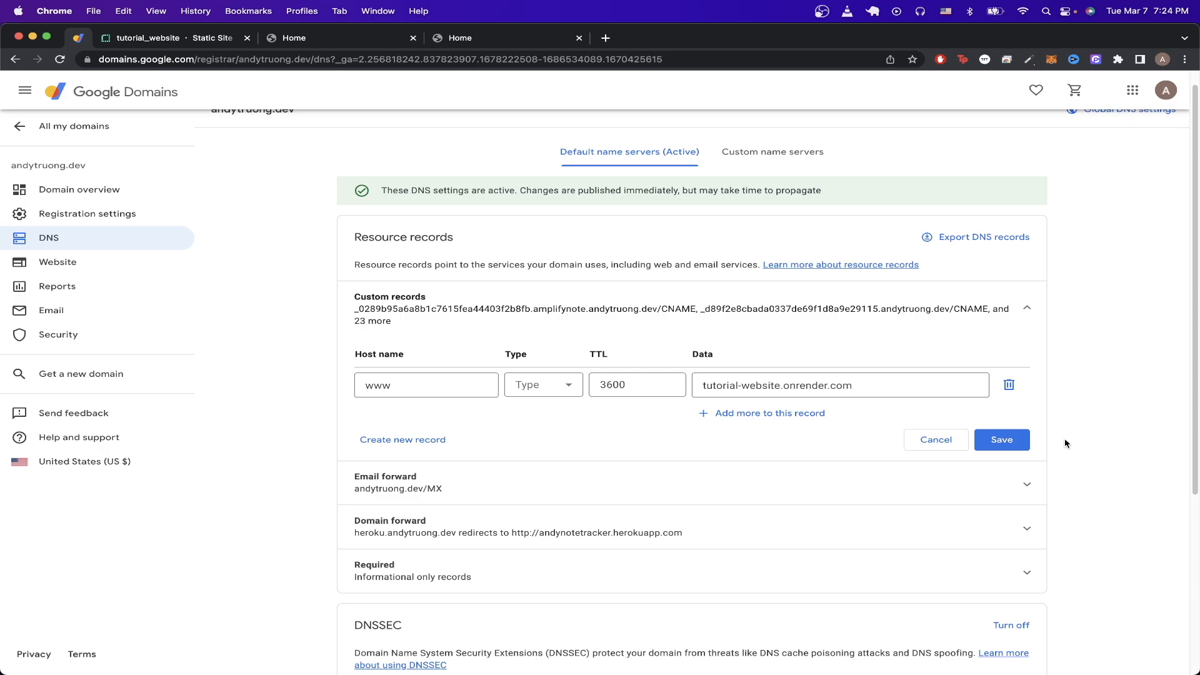
# - Start a second type A record with blank host, checking Render for the 216.24.57.1 address
pyautogui.click(768, 413)
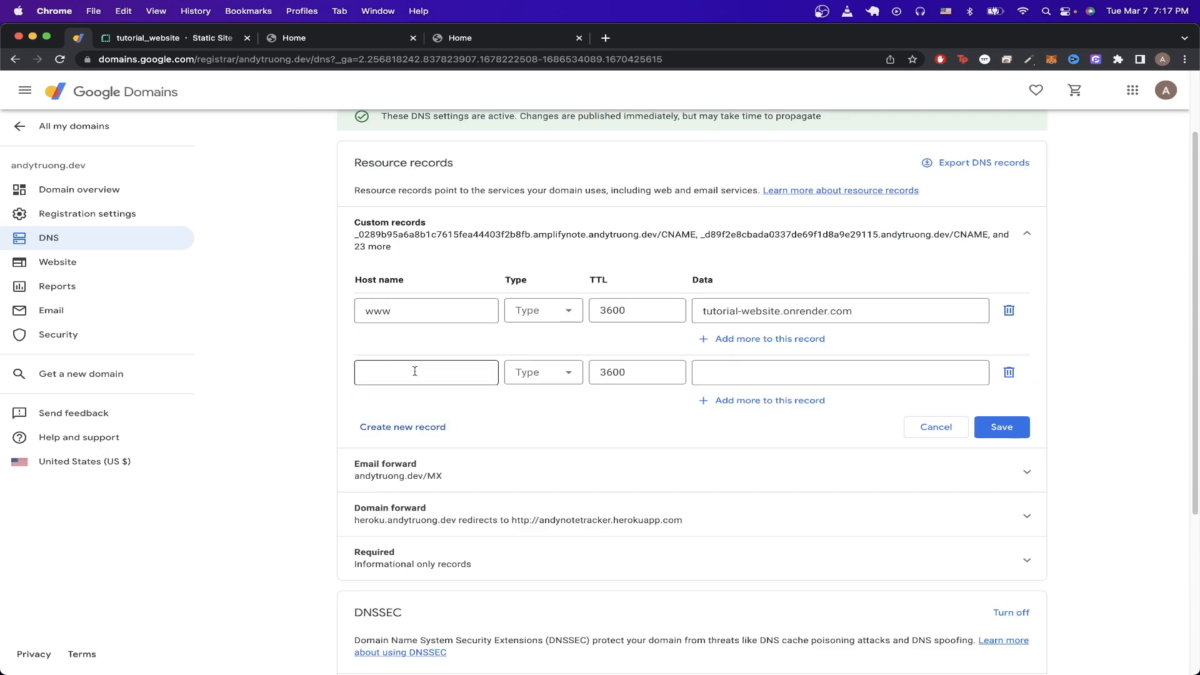
pyautogui.click(426, 372)
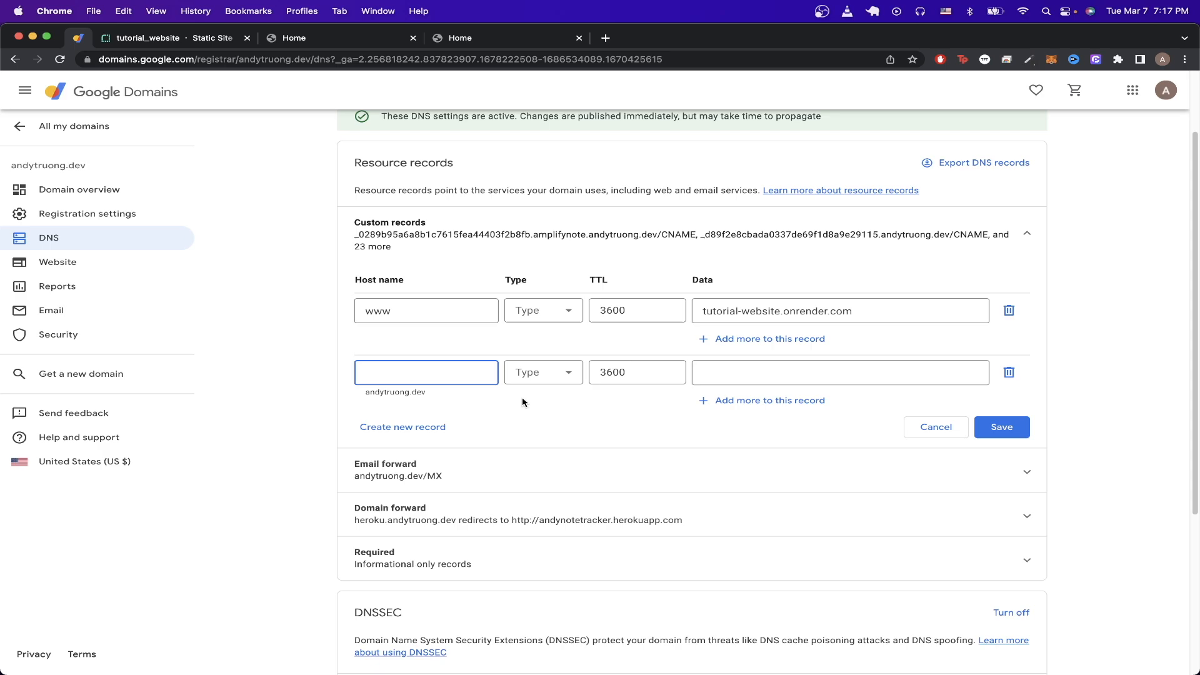
pyautogui.click(542, 372)
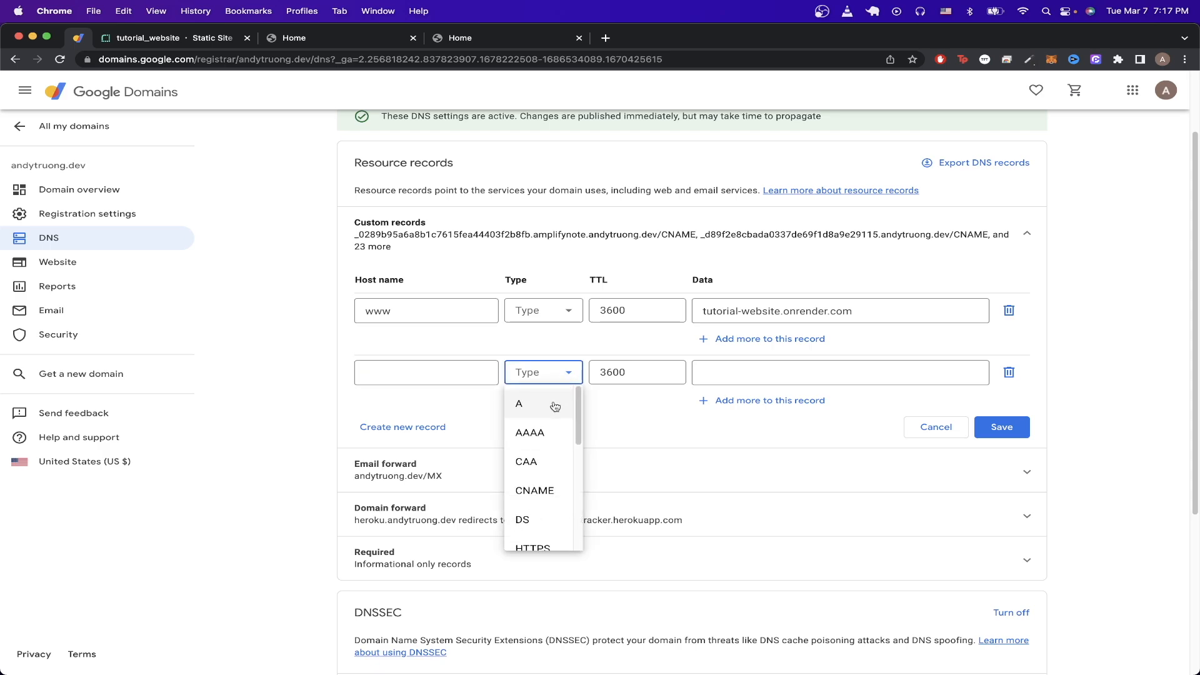
pyautogui.click(518, 403)
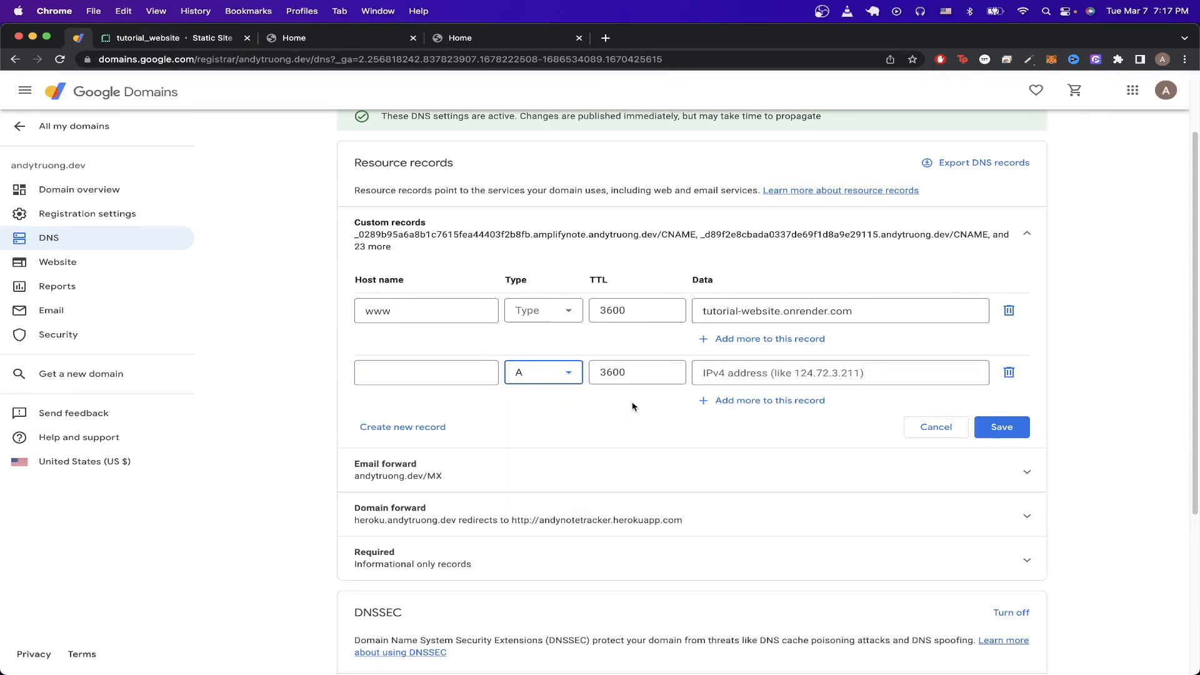
pyautogui.click(146, 38)
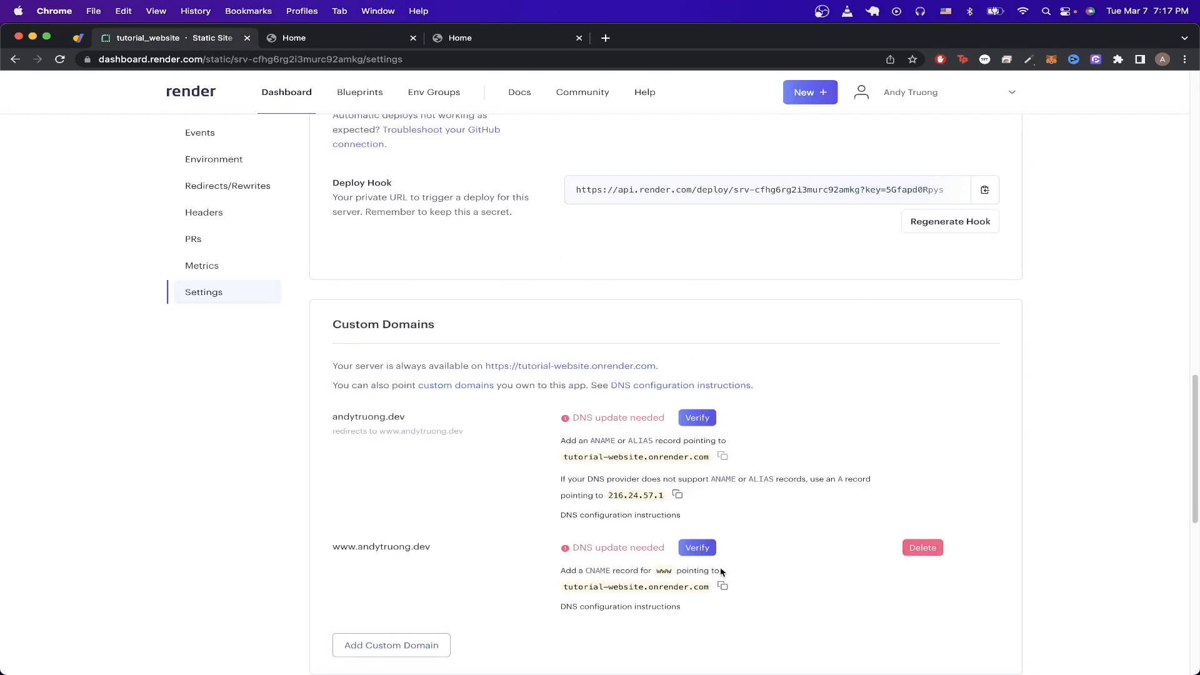
pyautogui.moveTo(106, 90)
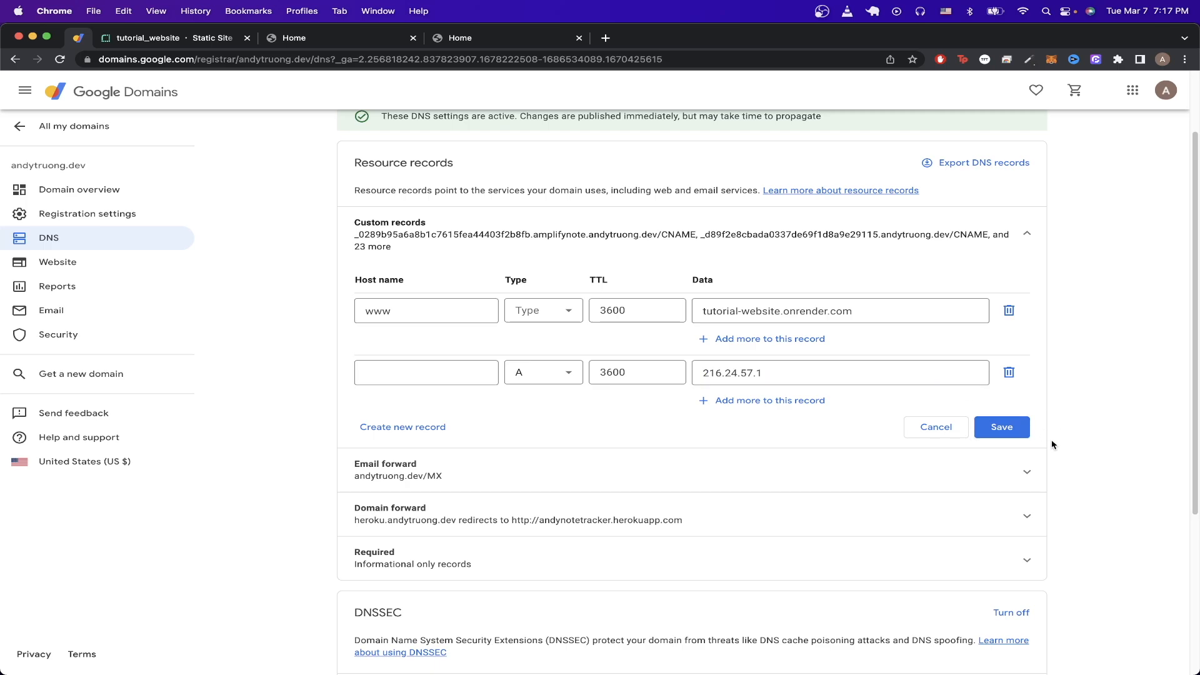
pyautogui.click(146, 38)
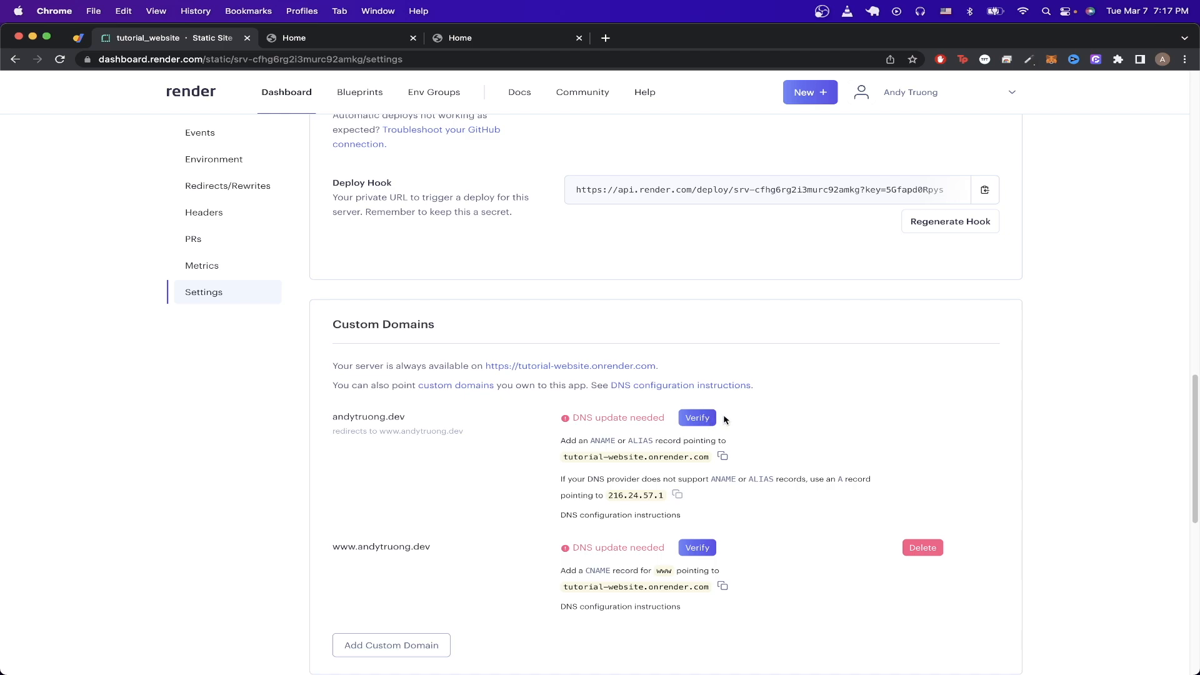
pyautogui.moveTo(802, 422)
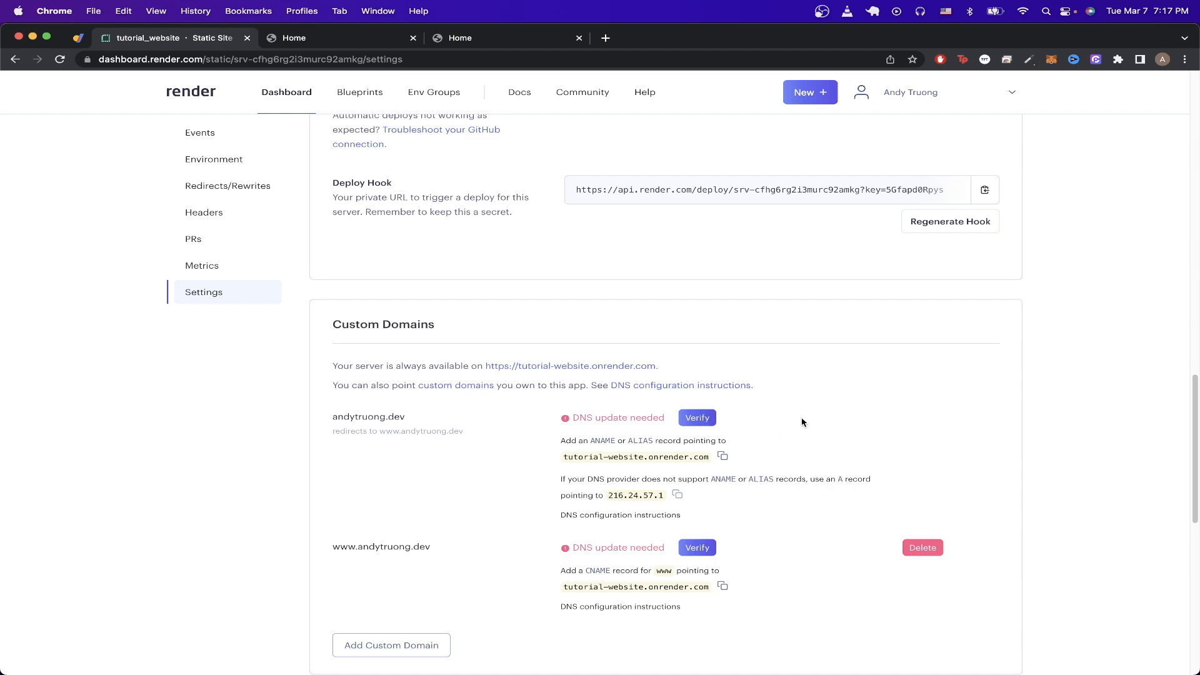